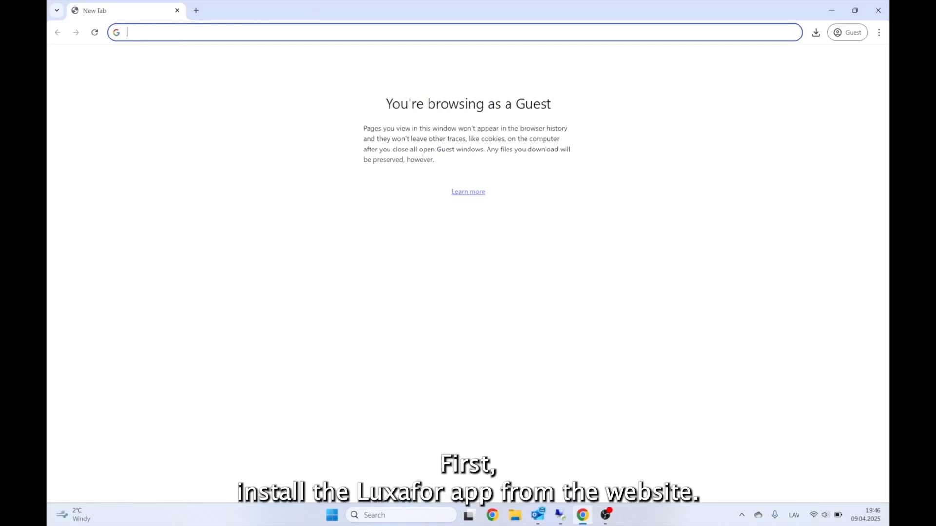
Download the Luxafor 2.0 installer via luxaformanual.com's Microsoft Store link and save it
{"action": "type", "text": "luxaformanual.com"}
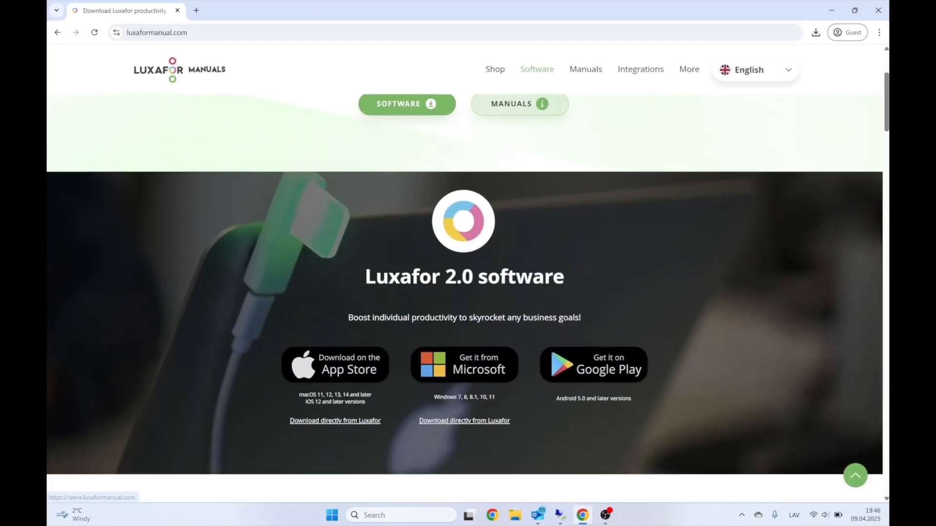
{"action": "scroll", "scroll_direction": "down", "scroll_amount": 3}
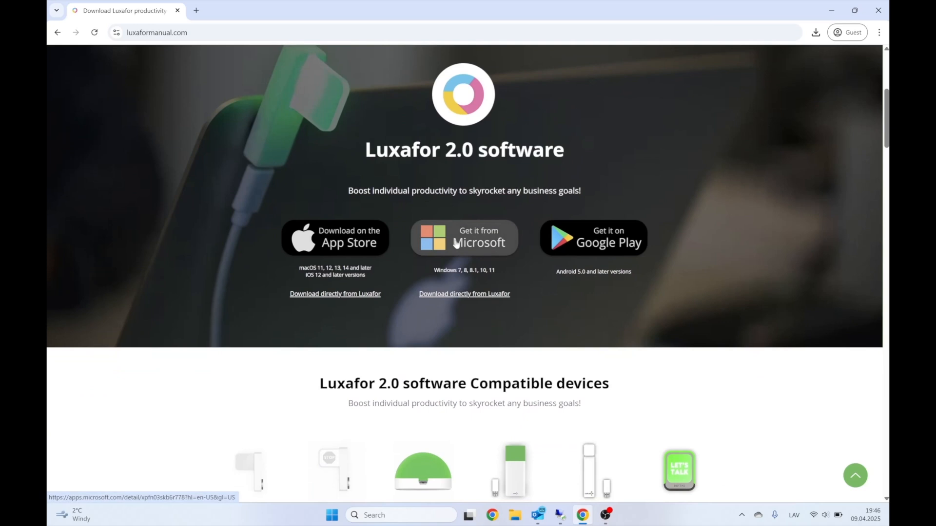
{"action": "left_click", "coordinate": [463, 238]}
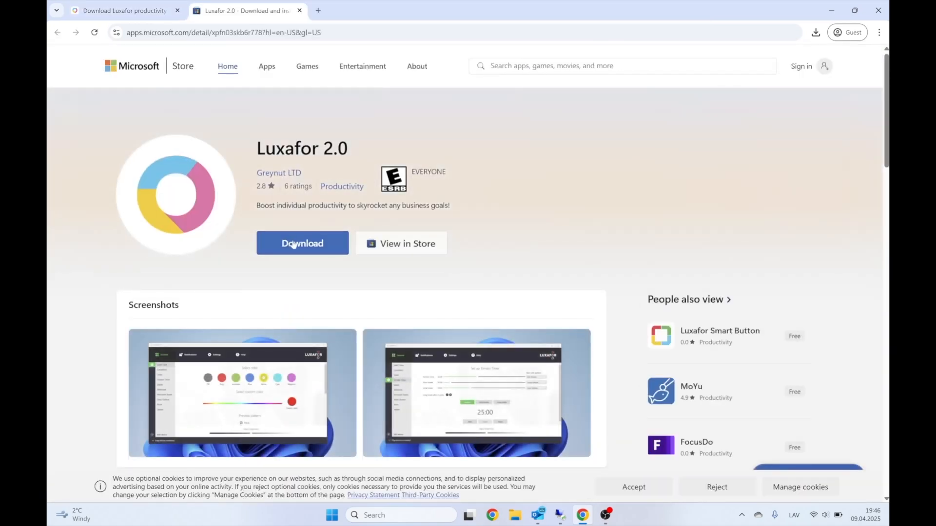
{"action": "left_click", "coordinate": [302, 243]}
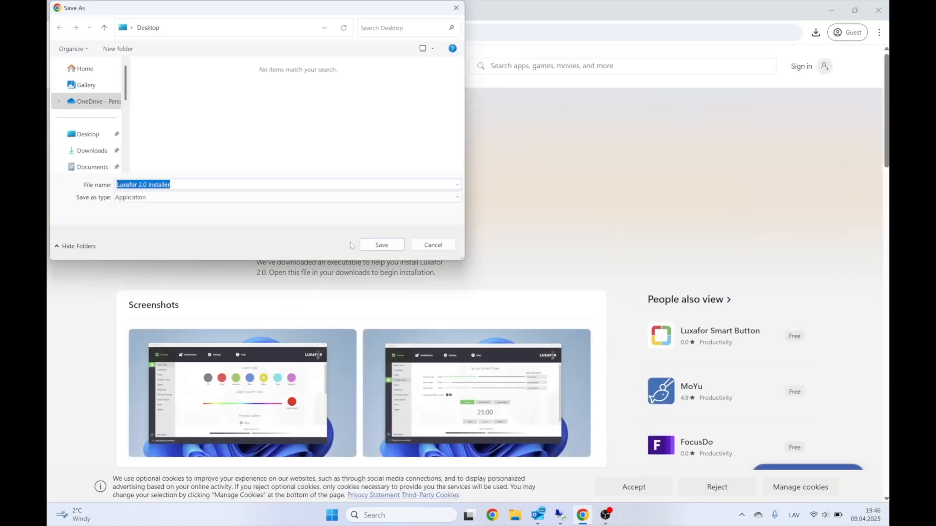
{"action": "left_click", "coordinate": [432, 245]}
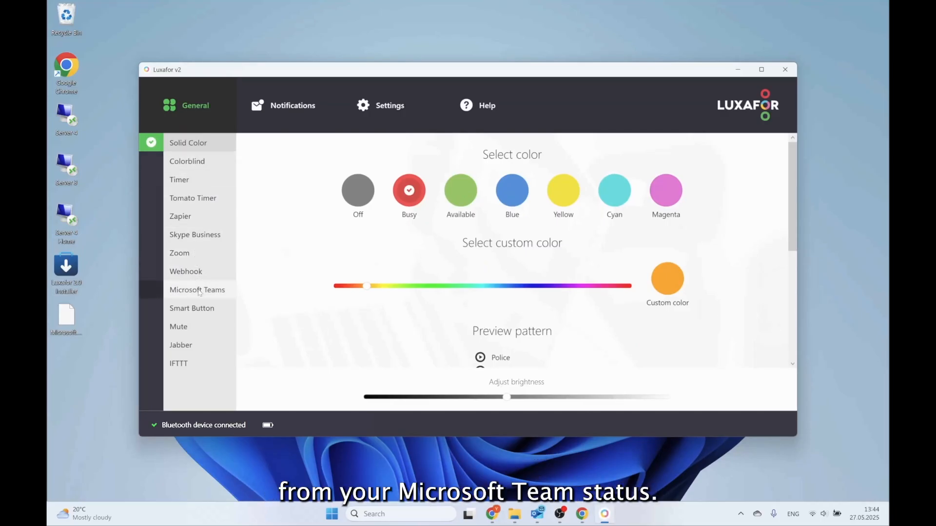
{"action": "left_click", "coordinate": [197, 289]}
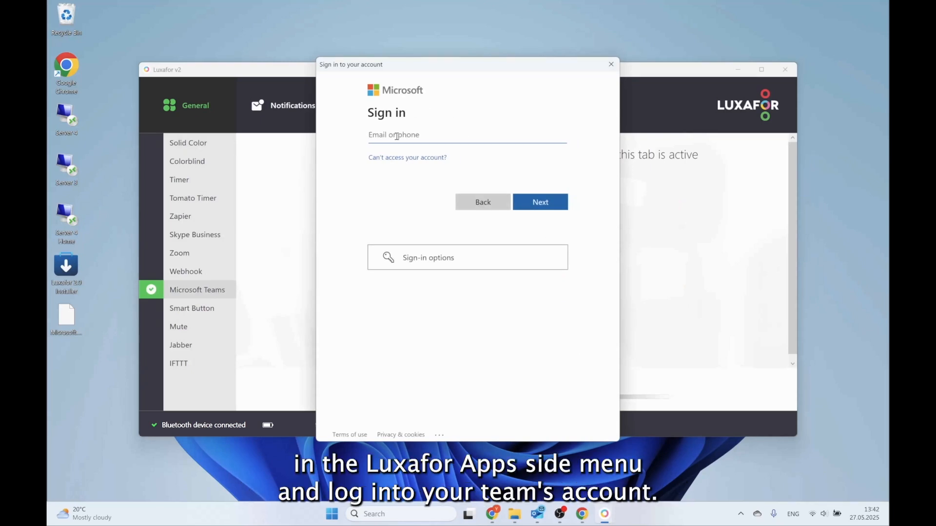
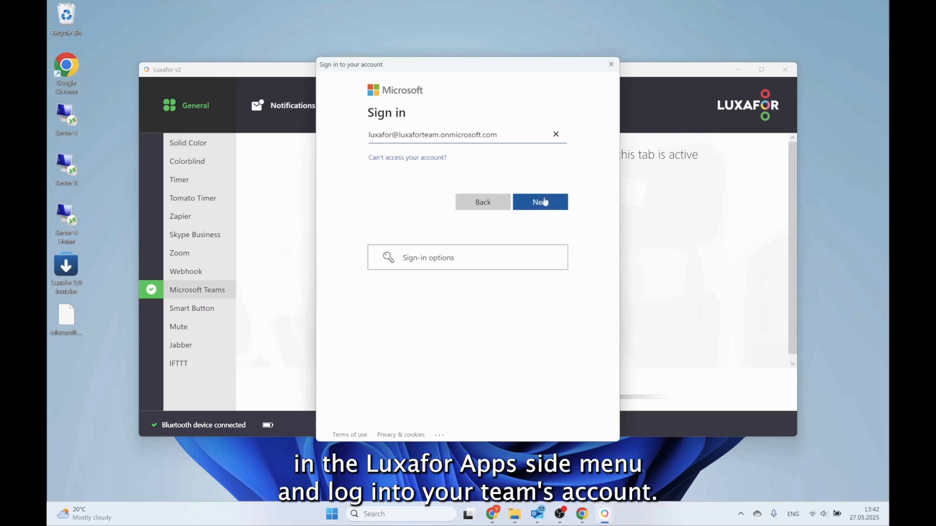
{"action": "left_click", "coordinate": [540, 201]}
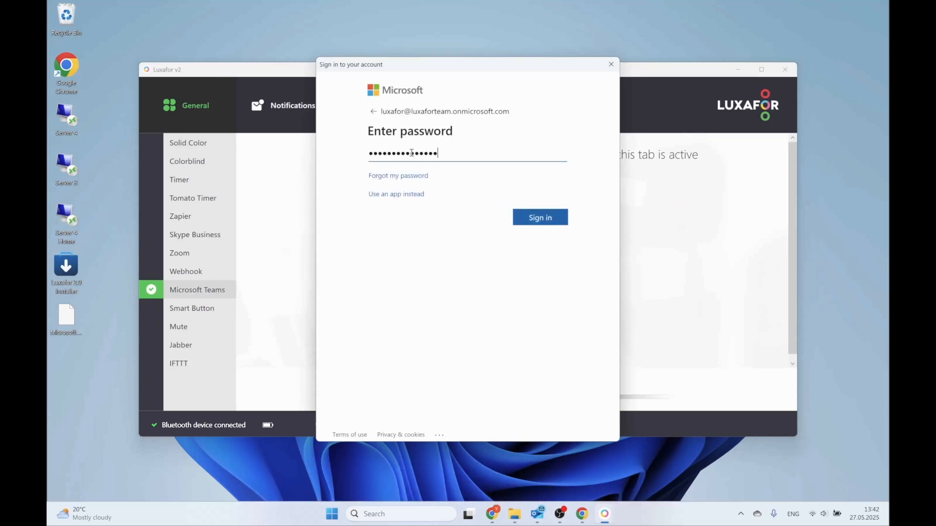
{"action": "left_click", "coordinate": [539, 217]}
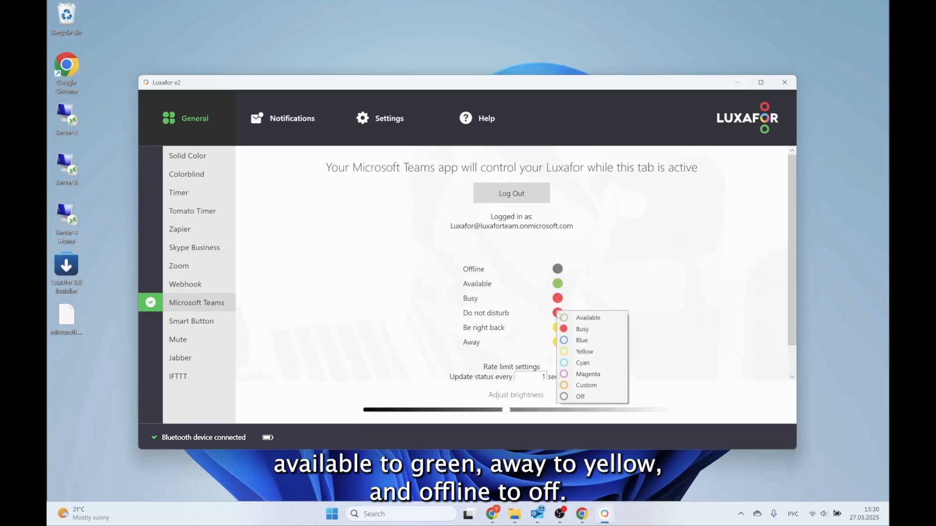
{"action": "left_click", "coordinate": [587, 374]}
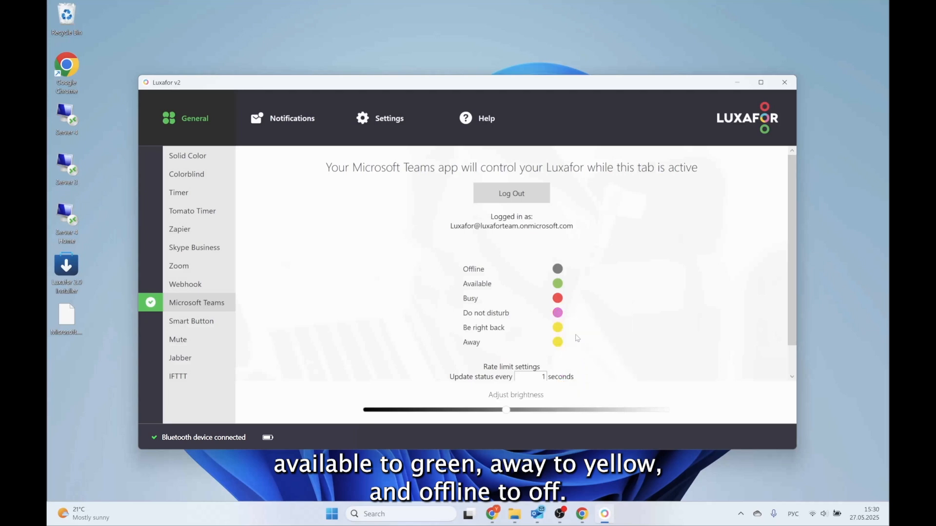
{"action": "left_click", "coordinate": [556, 327]}
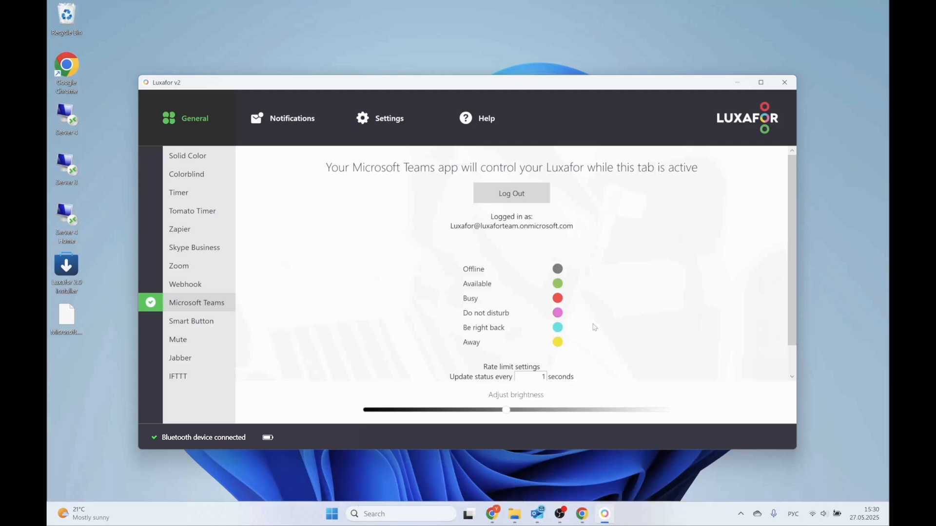
Add a Gmail notification connection and sign in to the Google account
{"action": "left_click", "coordinate": [187, 155]}
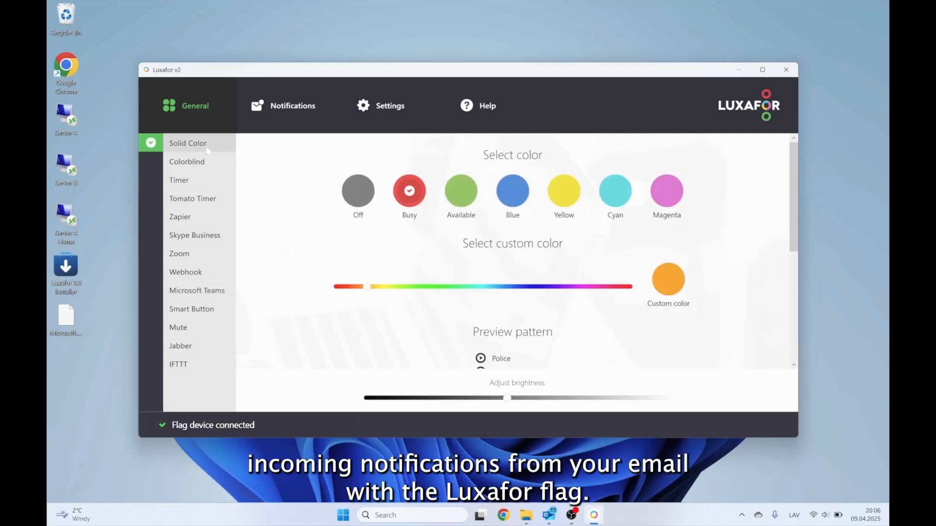
{"action": "left_click", "coordinate": [293, 106]}
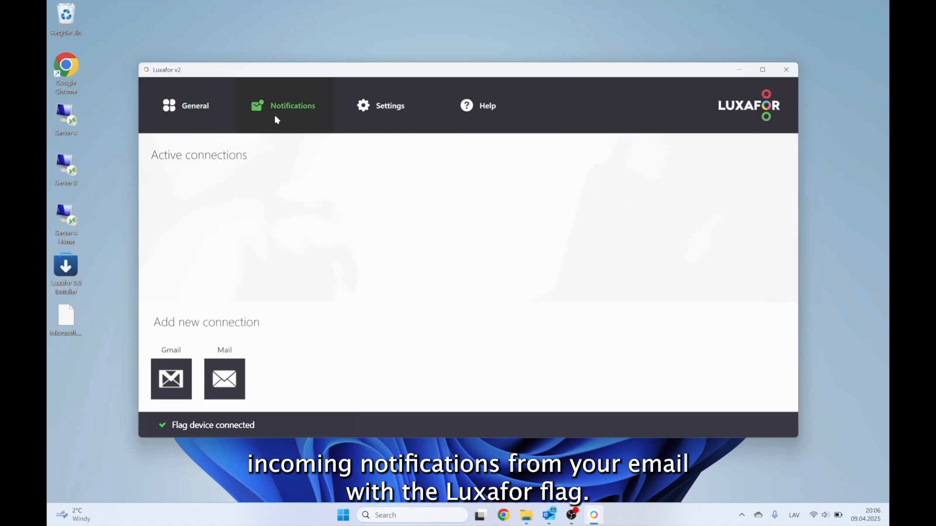
{"action": "left_click", "coordinate": [171, 379]}
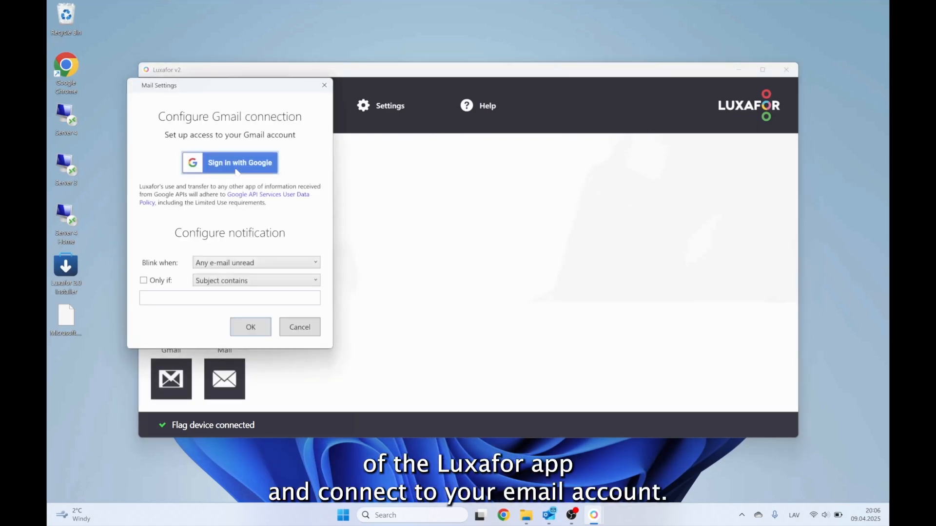
{"action": "left_click", "coordinate": [230, 162]}
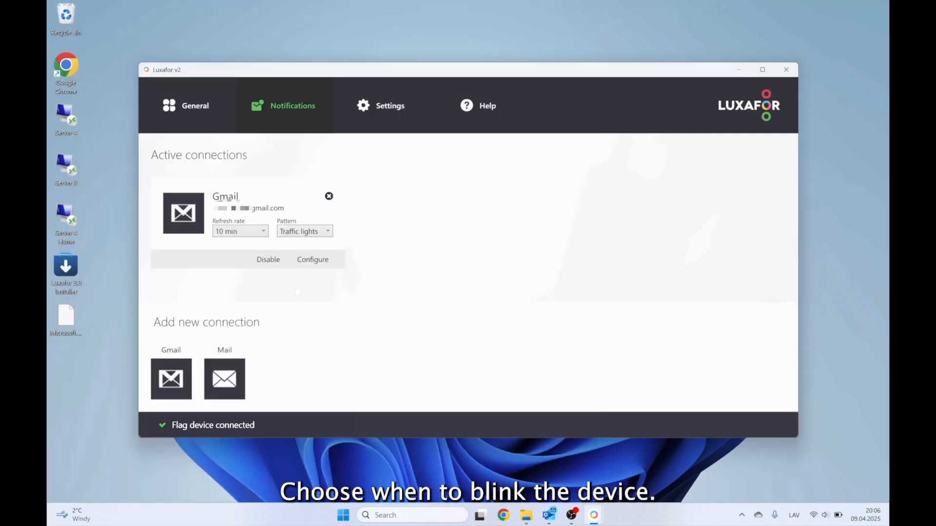
Set the Gmail connection to blink only when a new unread e-mail arrives
{"action": "left_click", "coordinate": [312, 259]}
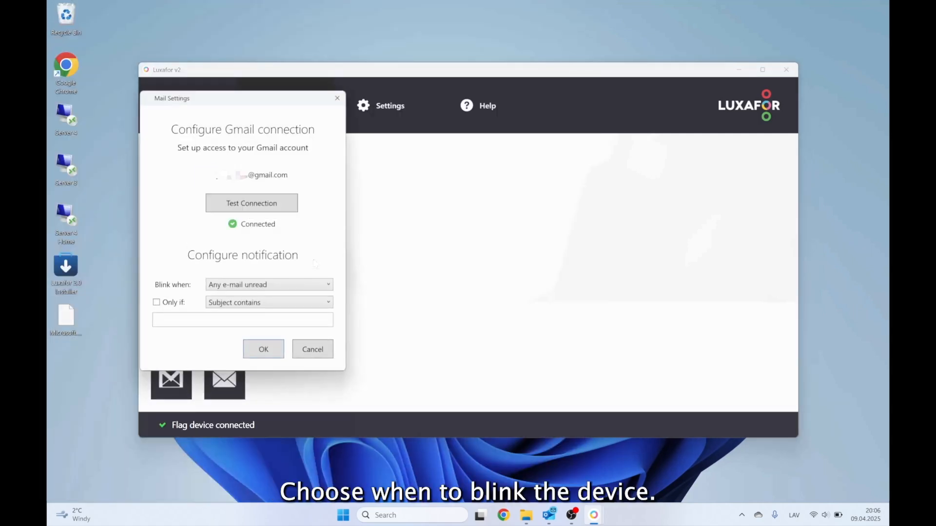
{"action": "left_click", "coordinate": [268, 285]}
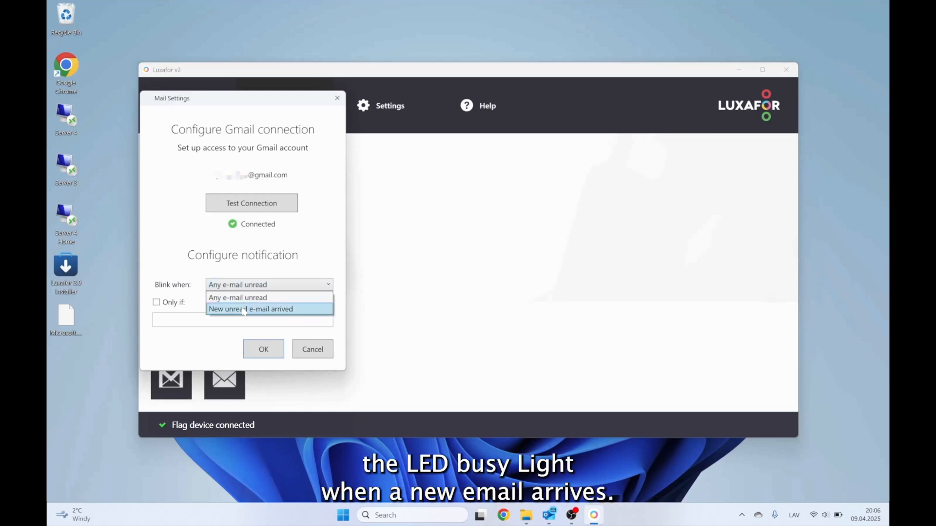
{"action": "left_click", "coordinate": [250, 310]}
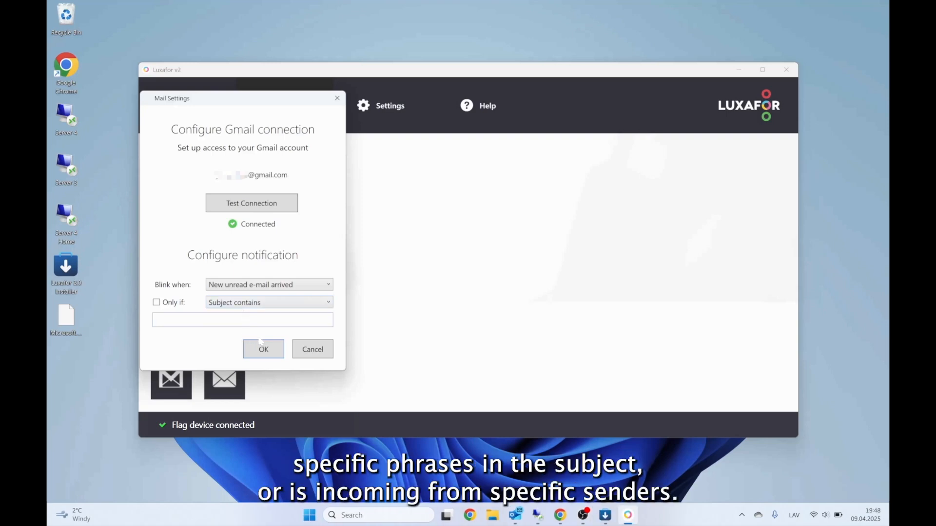
{"action": "left_click", "coordinate": [263, 349]}
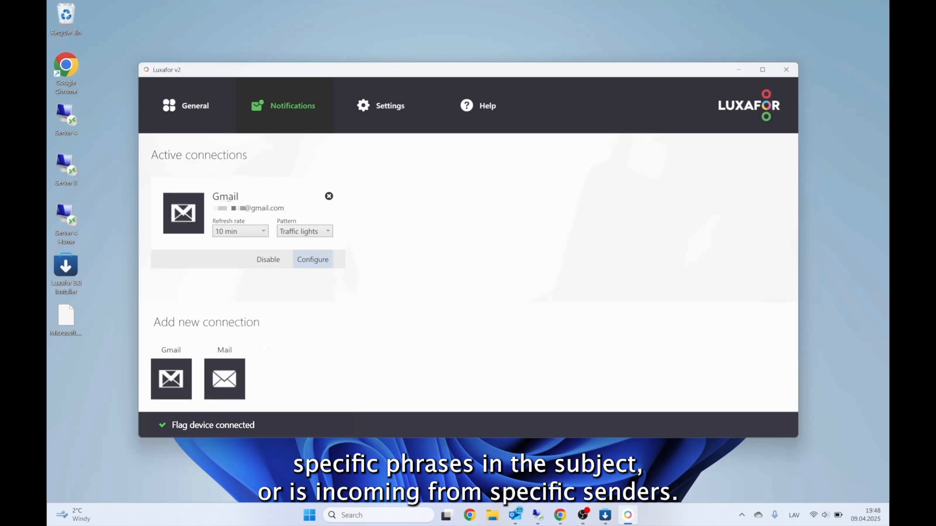
{"action": "left_click", "coordinate": [195, 106]}
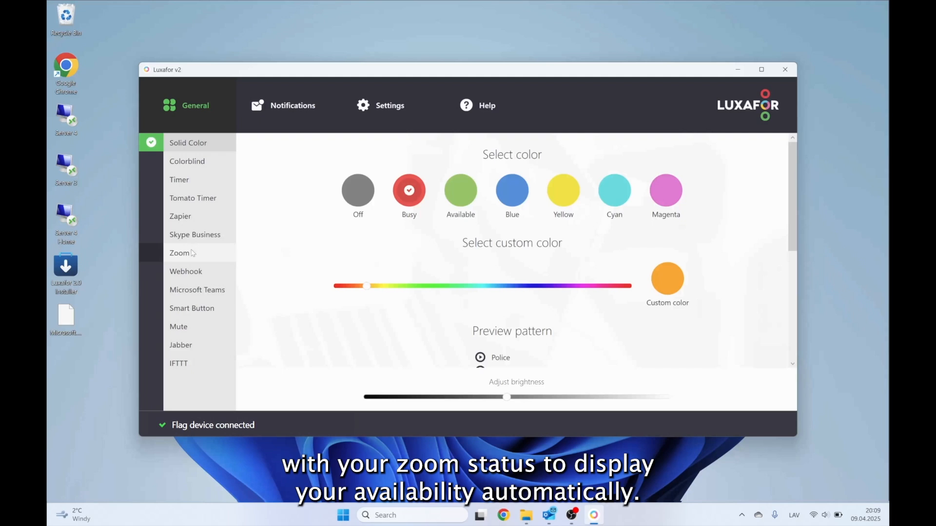
Sign in to the Zoom integration and review the colour choices for the Available status
{"action": "left_click", "coordinate": [180, 252]}
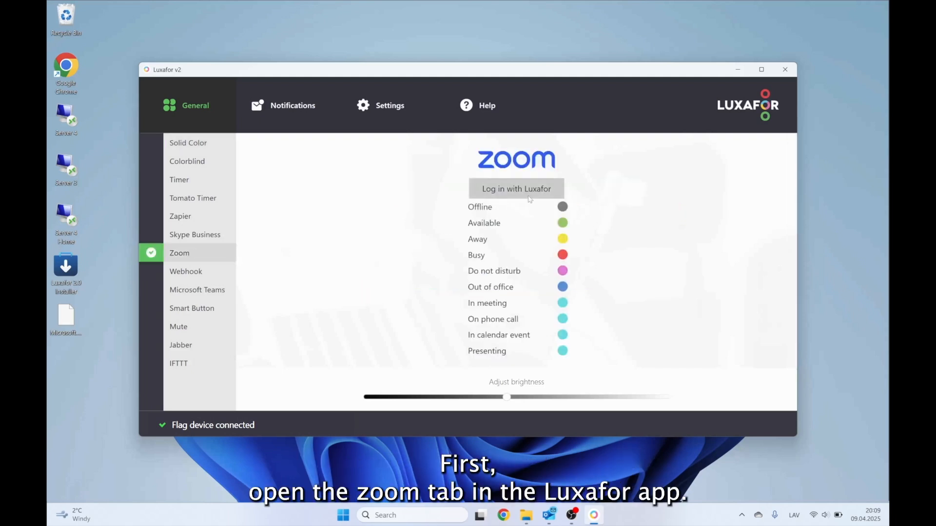
{"action": "left_click", "coordinate": [516, 188]}
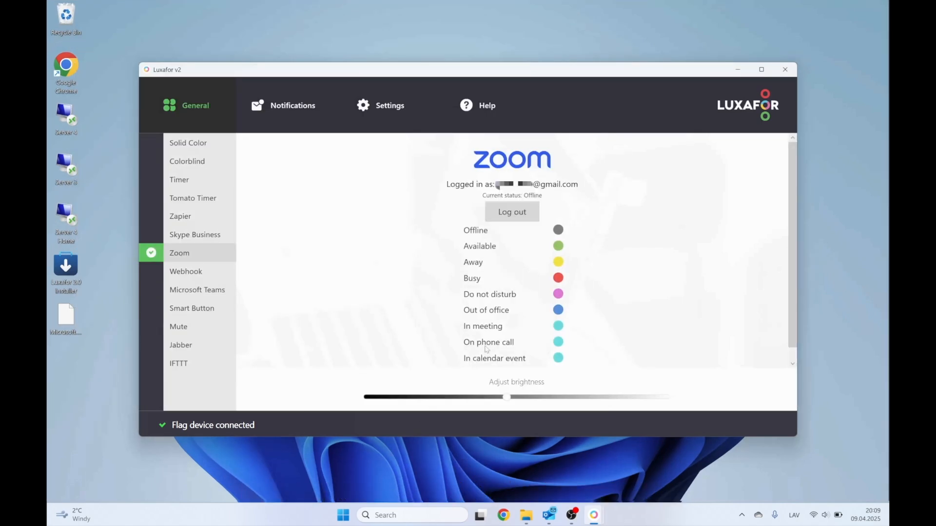
{"action": "left_click", "coordinate": [557, 278]}
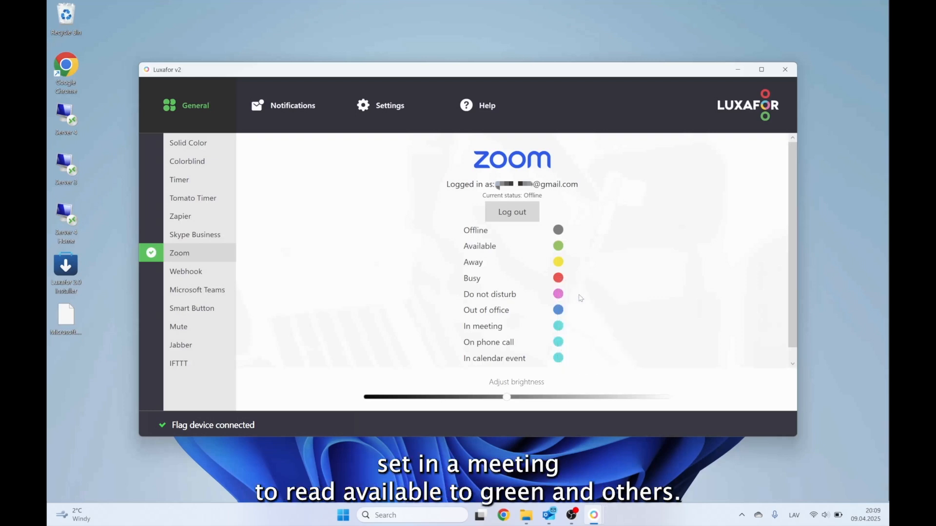
{"action": "left_click", "coordinate": [558, 246]}
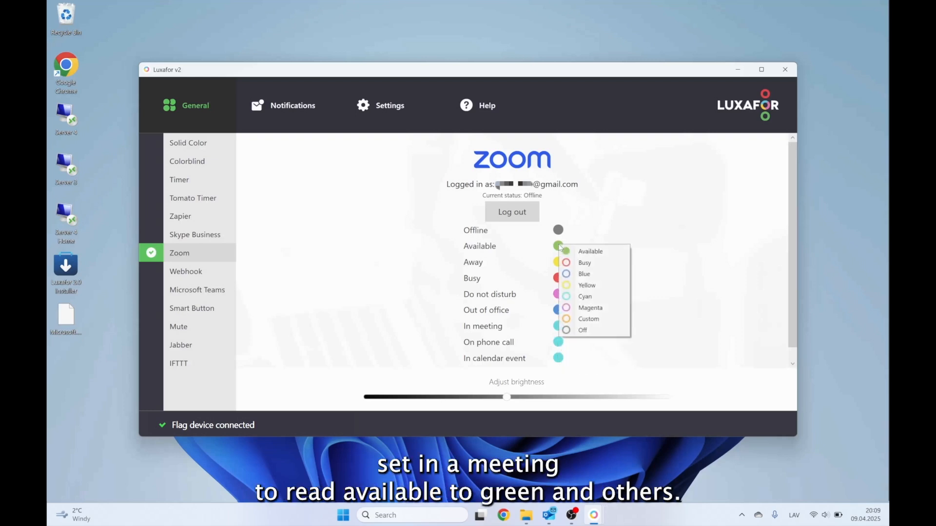
{"action": "left_click", "coordinate": [590, 251]}
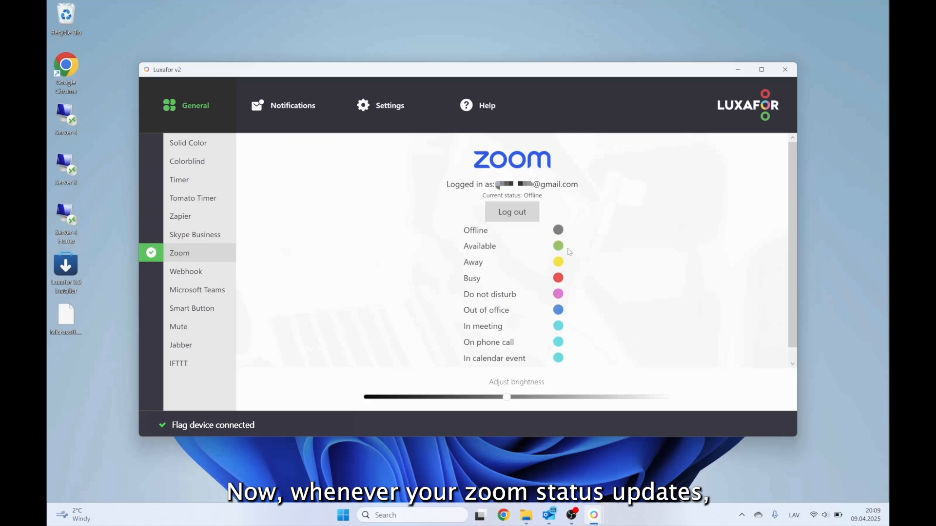
{"action": "mouse_move", "coordinate": [481, 251]}
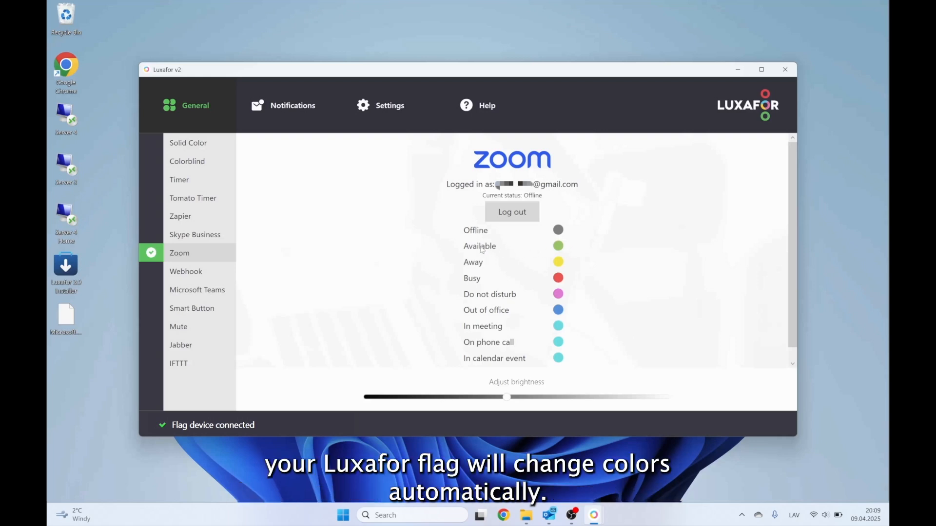
{"action": "left_click", "coordinate": [180, 216]}
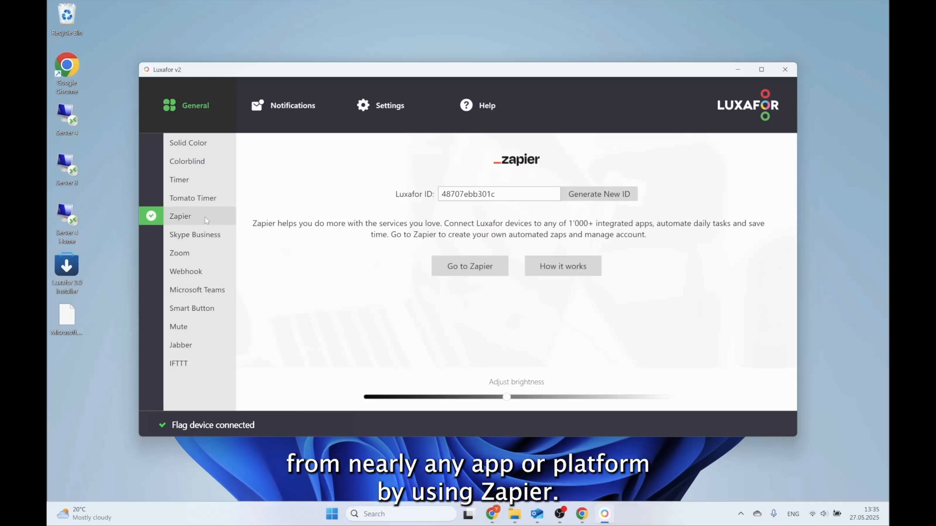
Copy the Luxafor ID from the Zapier integration and go to Zapier's Luxafor page
{"action": "left_click", "coordinate": [498, 194]}
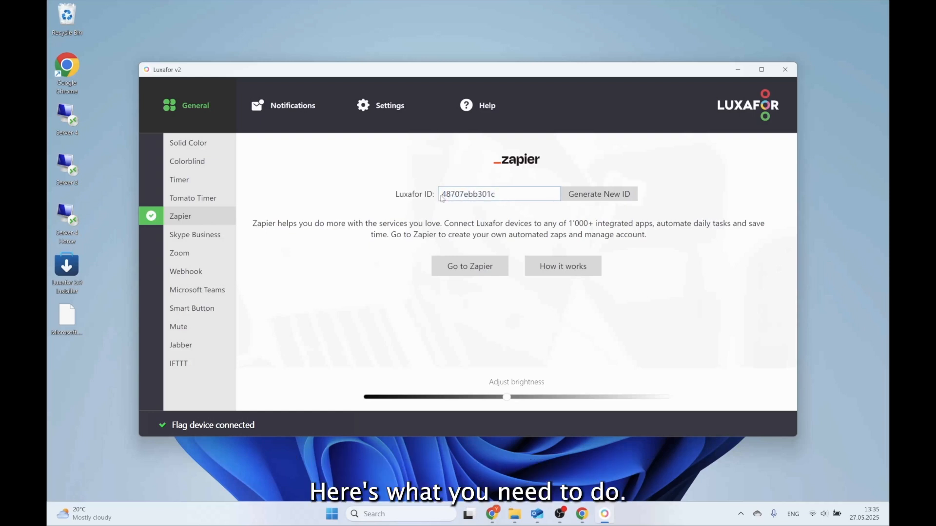
{"action": "triple_click", "coordinate": [477, 194]}
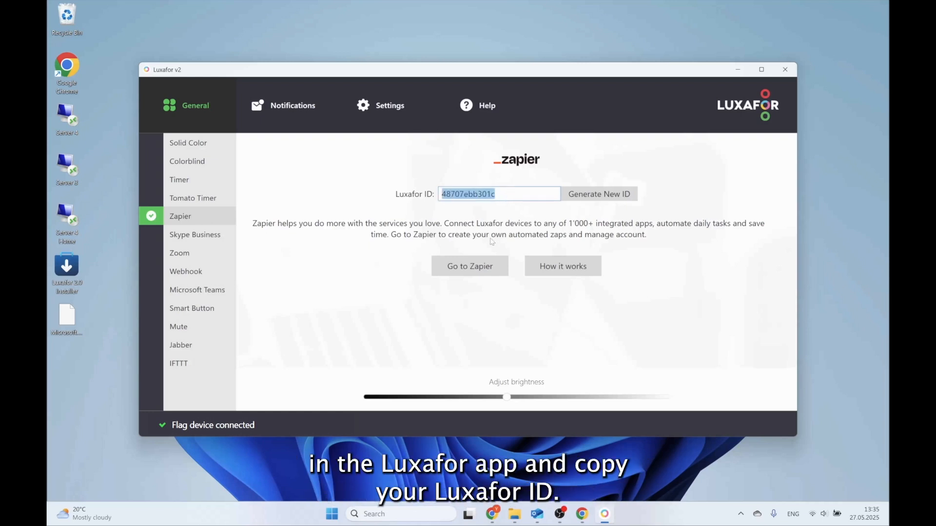
{"action": "mouse_move", "coordinate": [469, 271]}
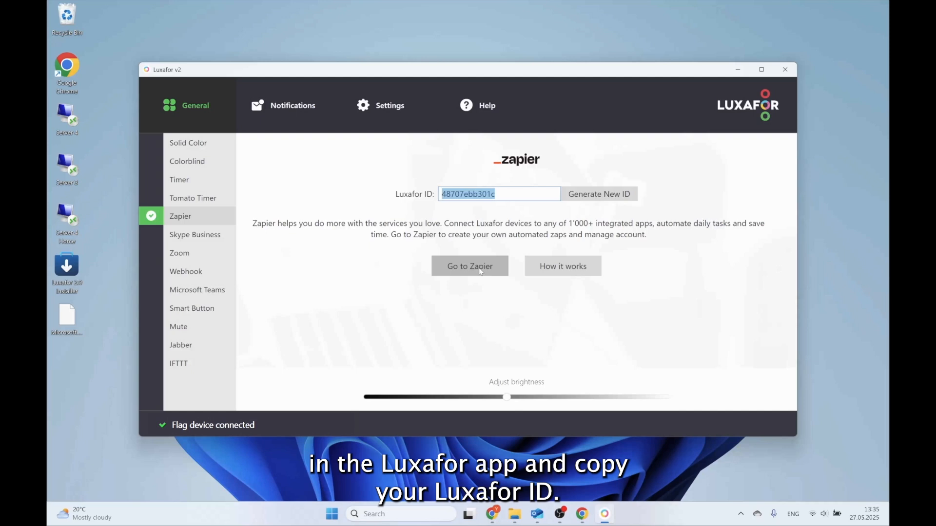
{"action": "left_click", "coordinate": [469, 266]}
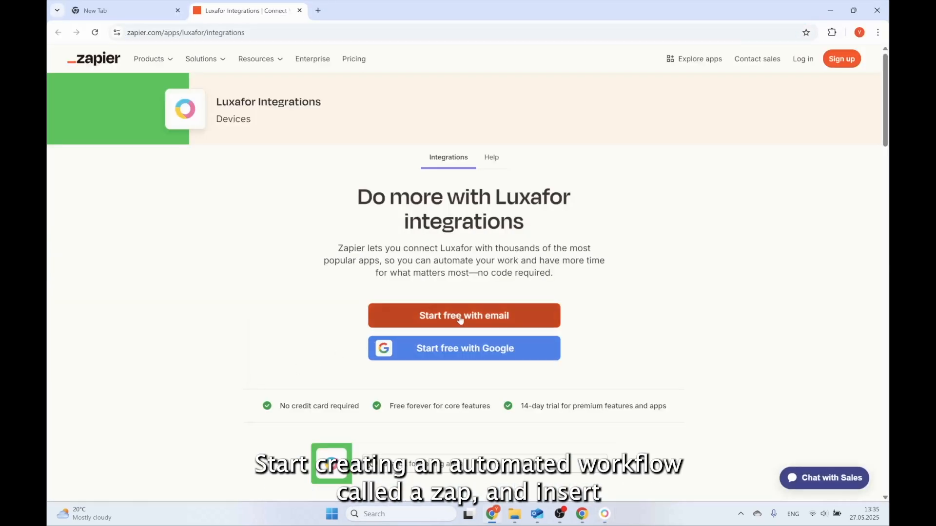
Start a new zap with a Slack trigger and Luxafor as the action app
{"action": "left_click", "coordinate": [463, 315]}
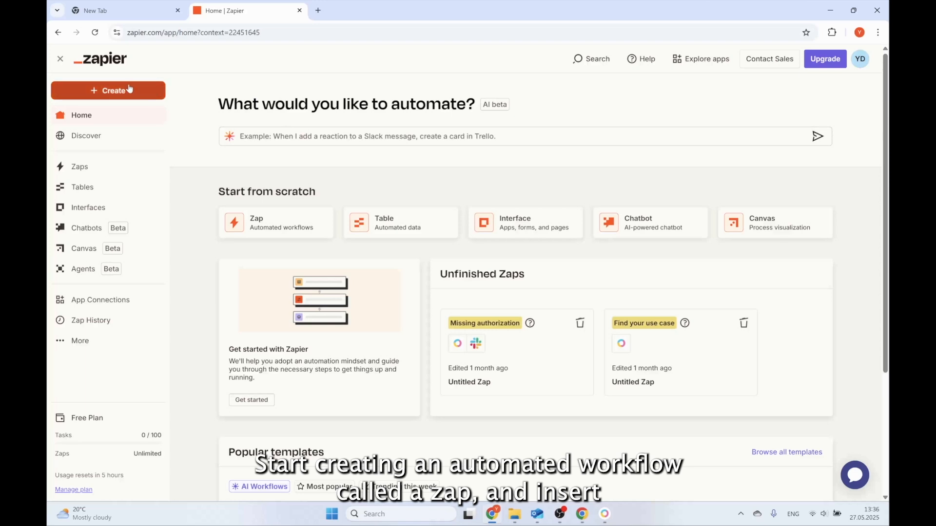
{"action": "left_click", "coordinate": [109, 90]}
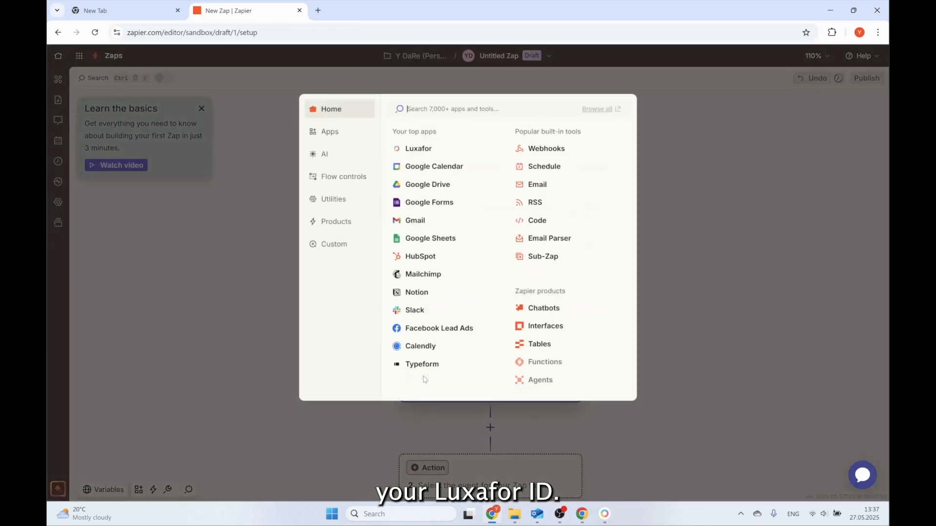
{"action": "left_click", "coordinate": [414, 310]}
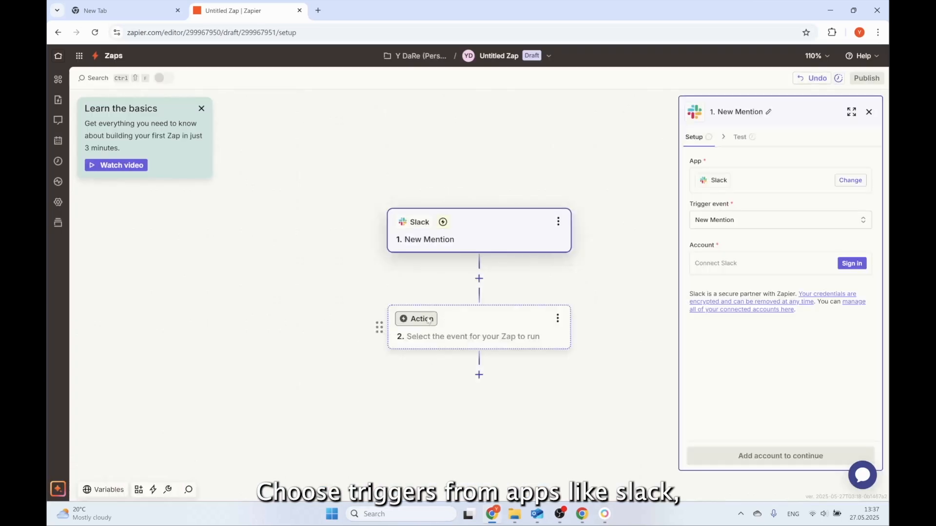
{"action": "left_click", "coordinate": [420, 318]}
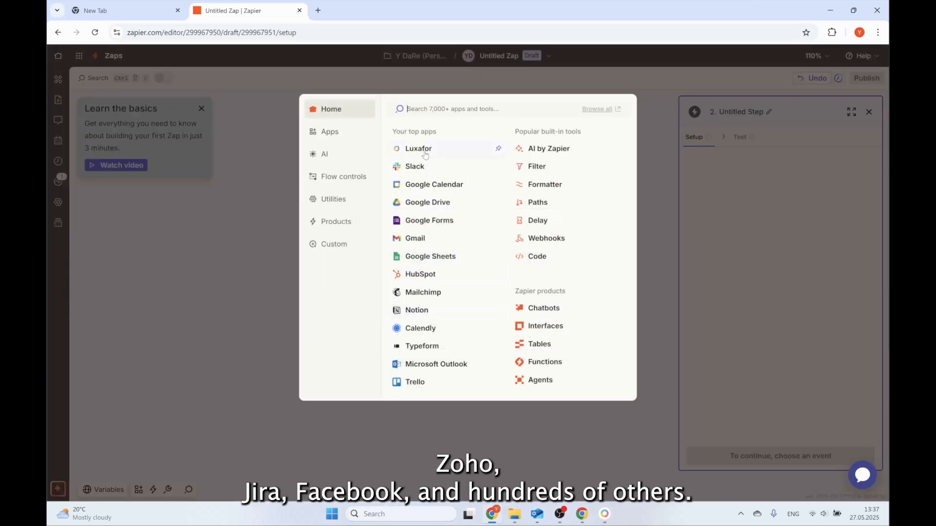
{"action": "left_click", "coordinate": [418, 148]}
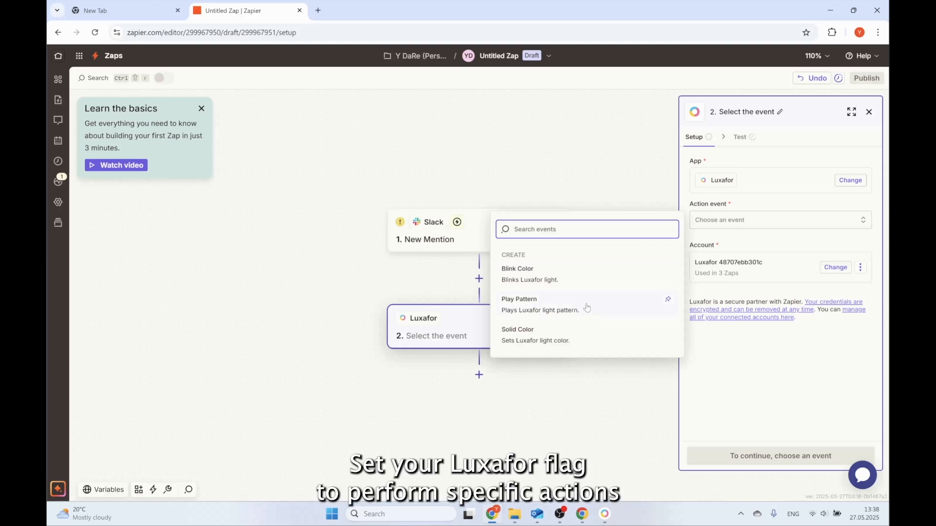
Set the Luxafor action to Play Pattern with Police, then test it
{"action": "left_click", "coordinate": [518, 299]}
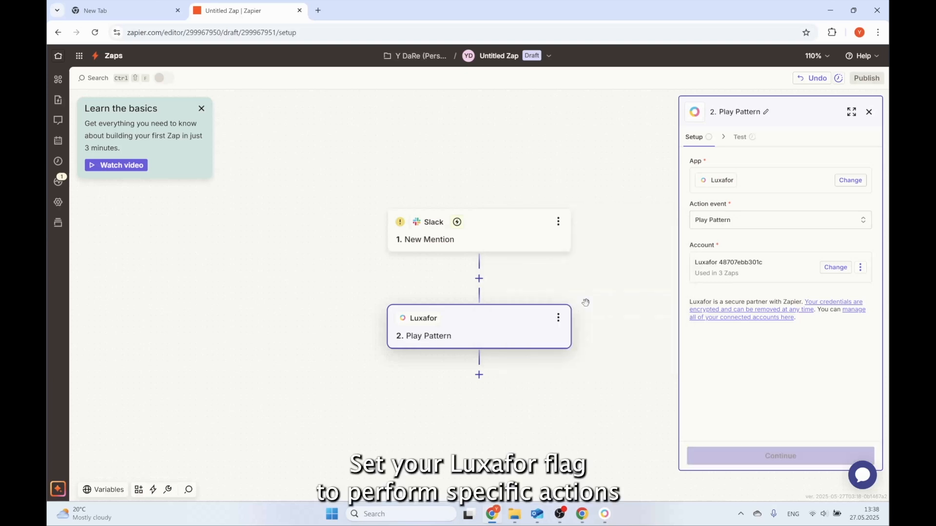
{"action": "left_click", "coordinate": [779, 455]}
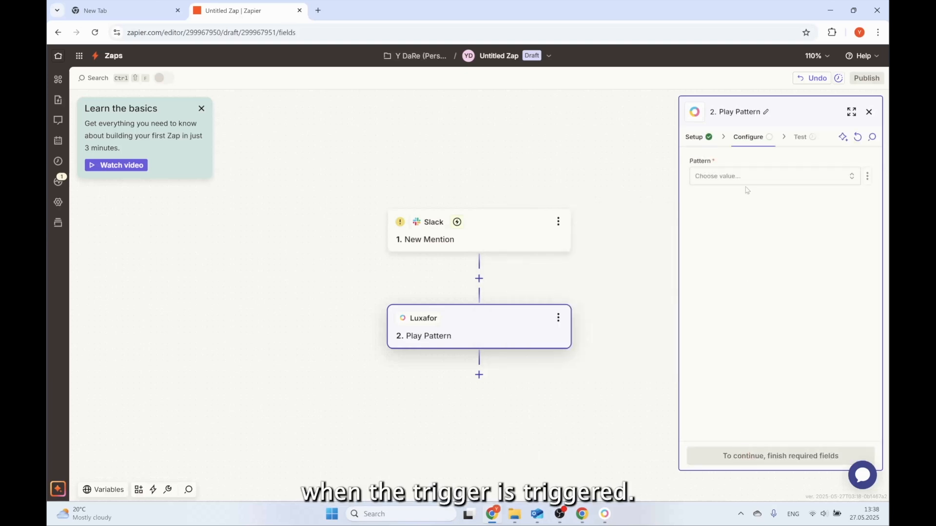
{"action": "left_click", "coordinate": [771, 175]}
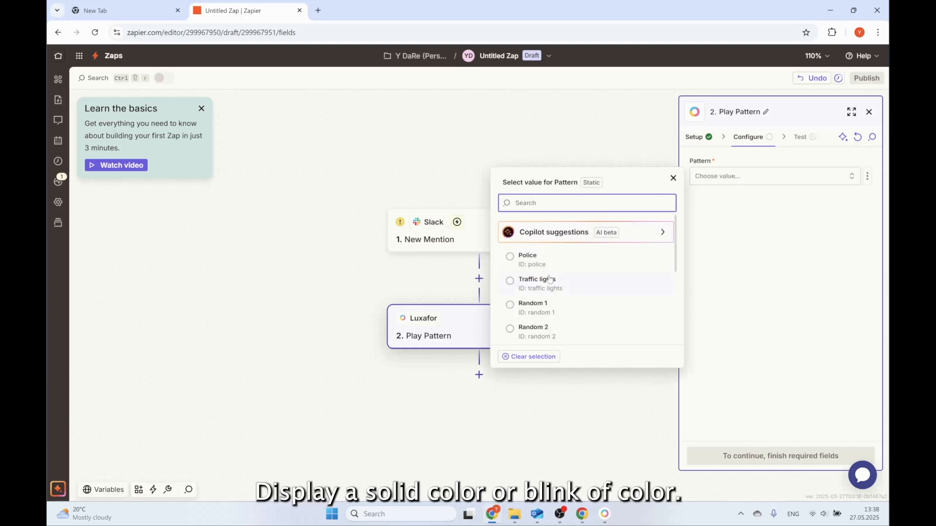
{"action": "left_click", "coordinate": [527, 259]}
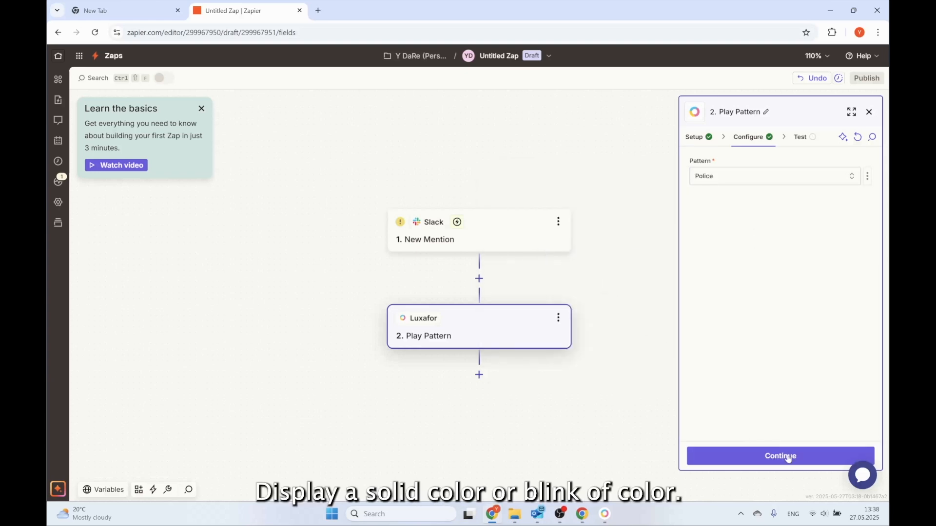
{"action": "left_click", "coordinate": [779, 456]}
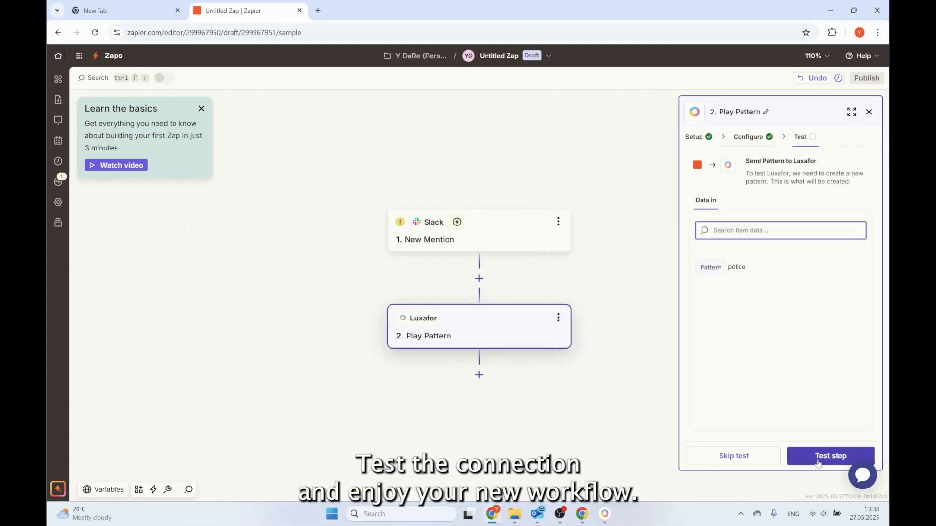
{"action": "left_click", "coordinate": [830, 455]}
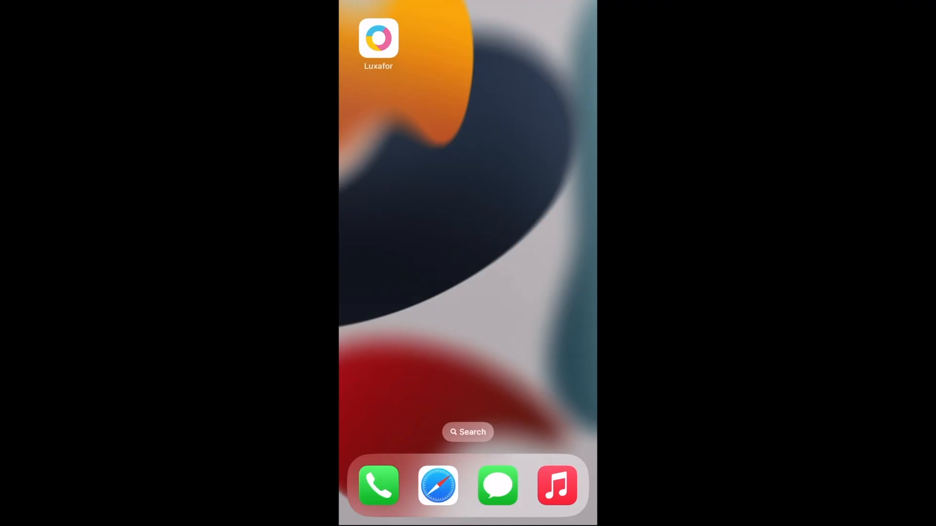
On the phone, launch Luxafor and turn on 'Allow to send commands to computer'
{"action": "left_click", "coordinate": [378, 39]}
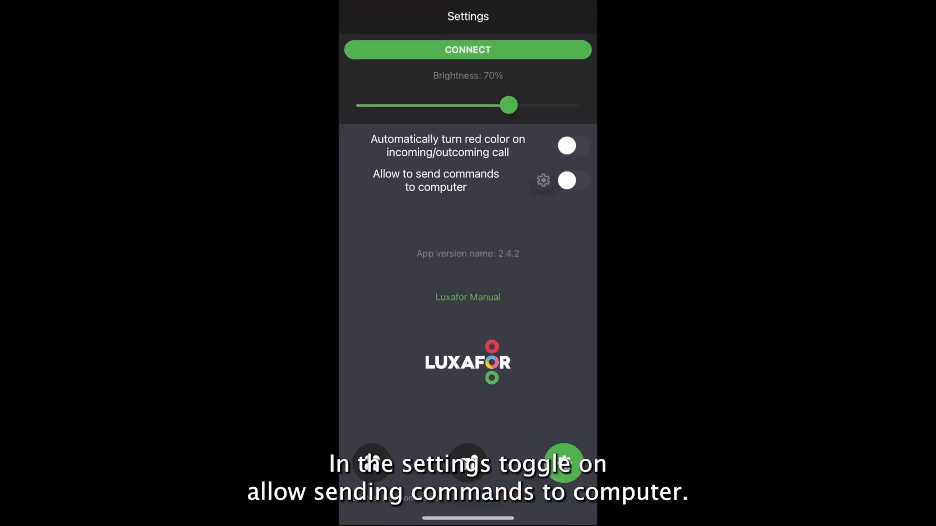
{"action": "left_click", "coordinate": [571, 181]}
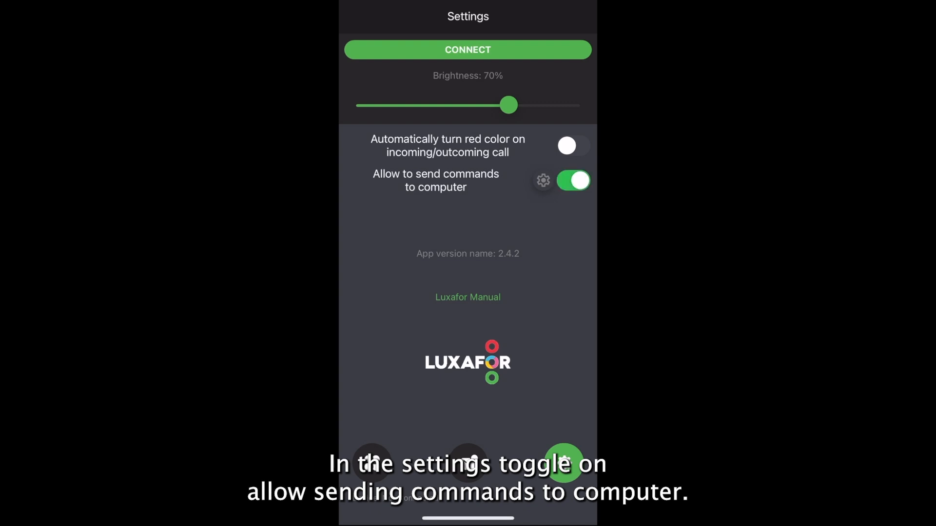
{"action": "left_click", "coordinate": [542, 181]}
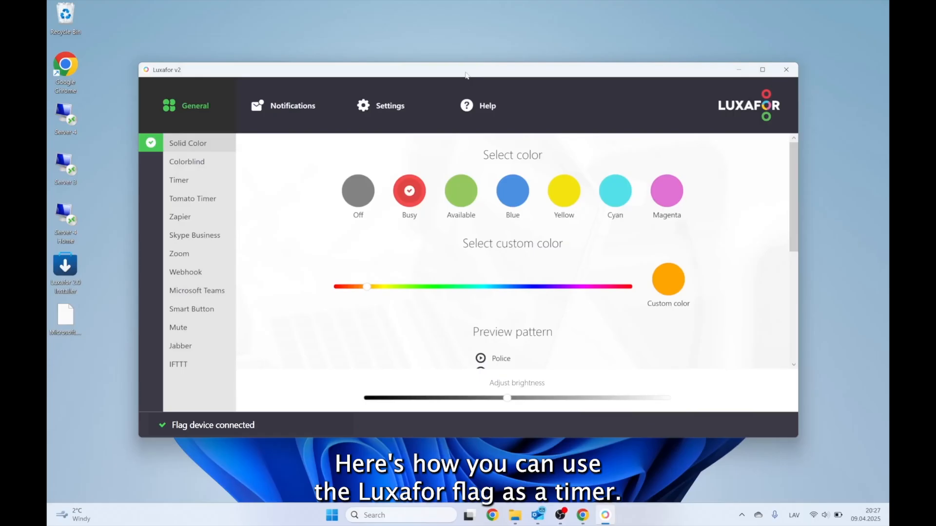
{"action": "mouse_move", "coordinate": [443, 27]}
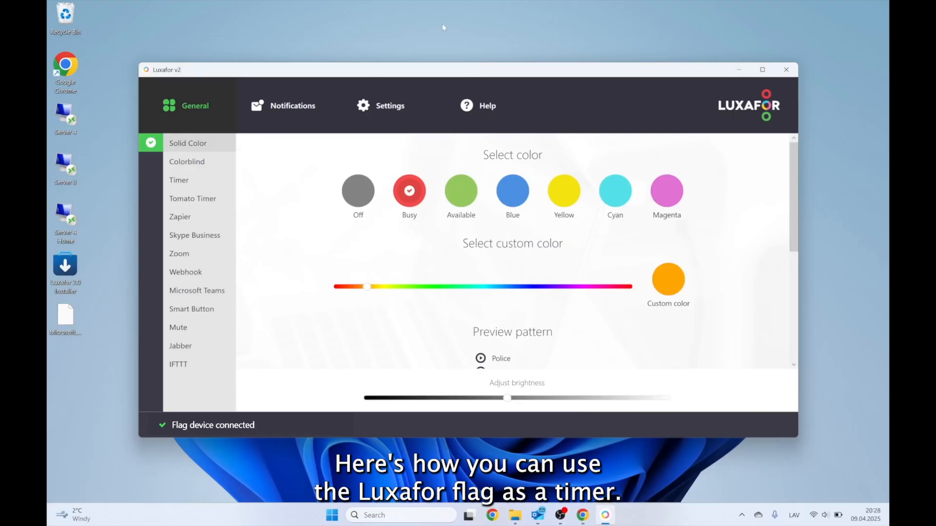
Add a timer window from 00:00 to 00:30 and start it
{"action": "left_click", "coordinate": [179, 180]}
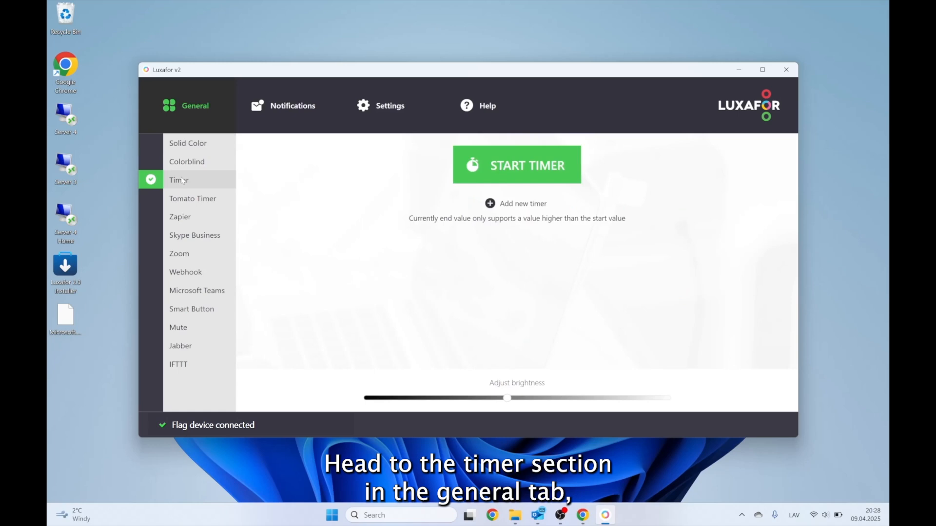
{"action": "left_click", "coordinate": [490, 204]}
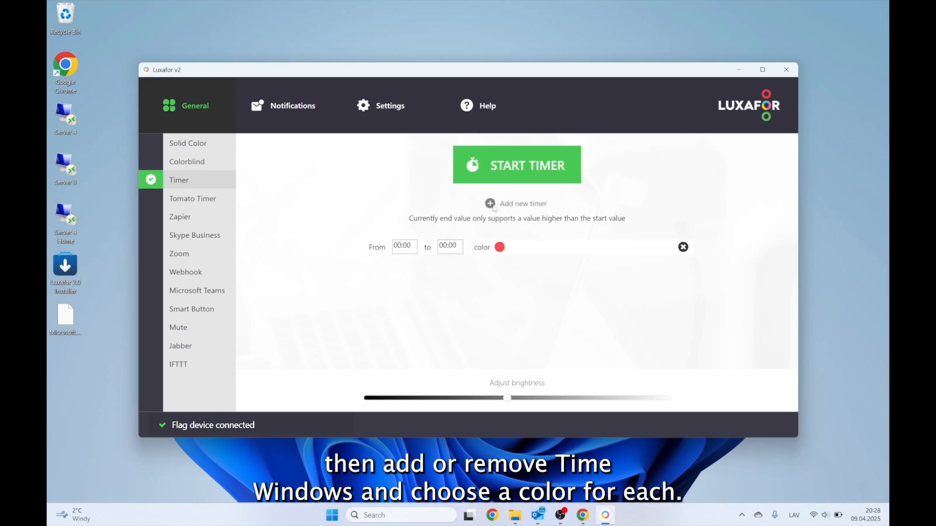
{"action": "left_click", "coordinate": [449, 247]}
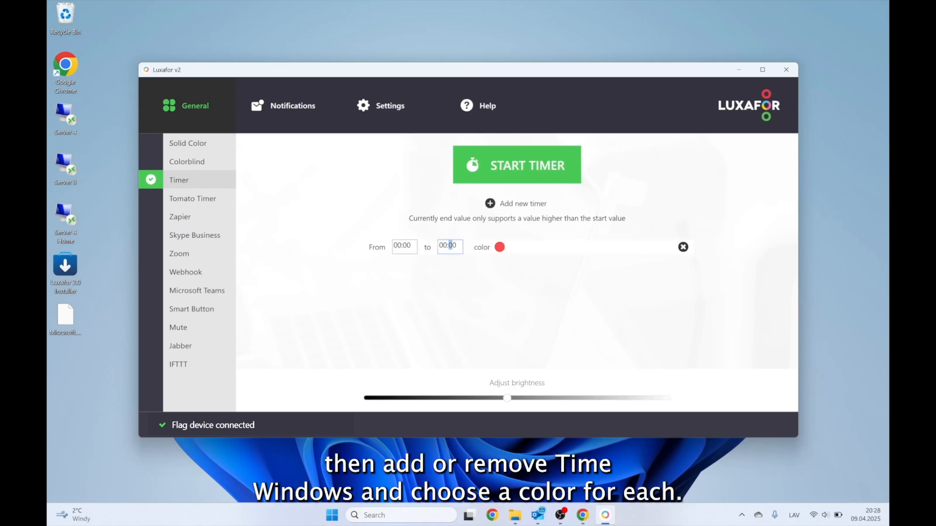
{"action": "type", "text": "00:30"}
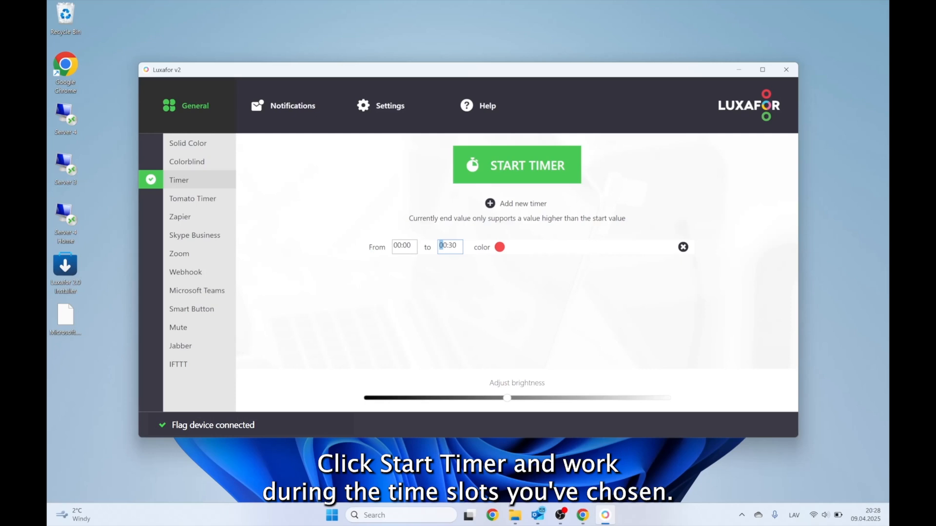
{"action": "left_click", "coordinate": [516, 166]}
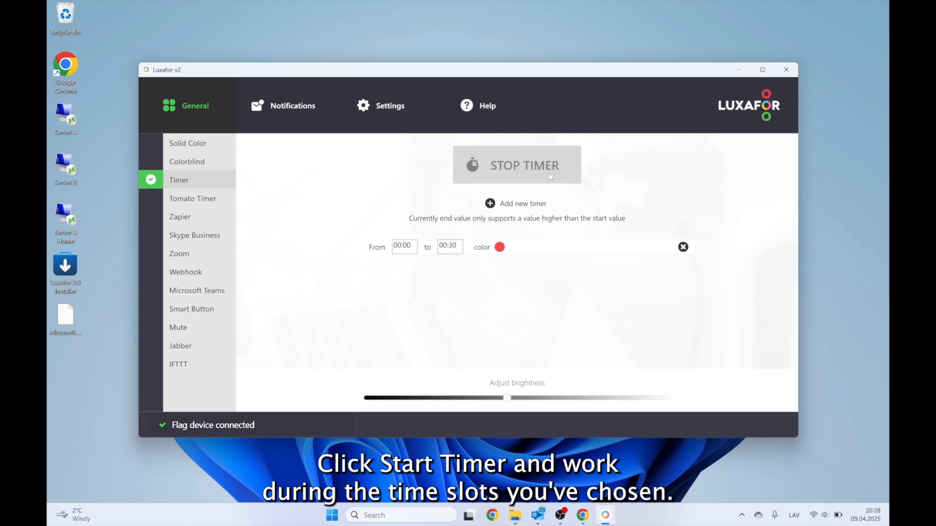
{"action": "left_click", "coordinate": [188, 143]}
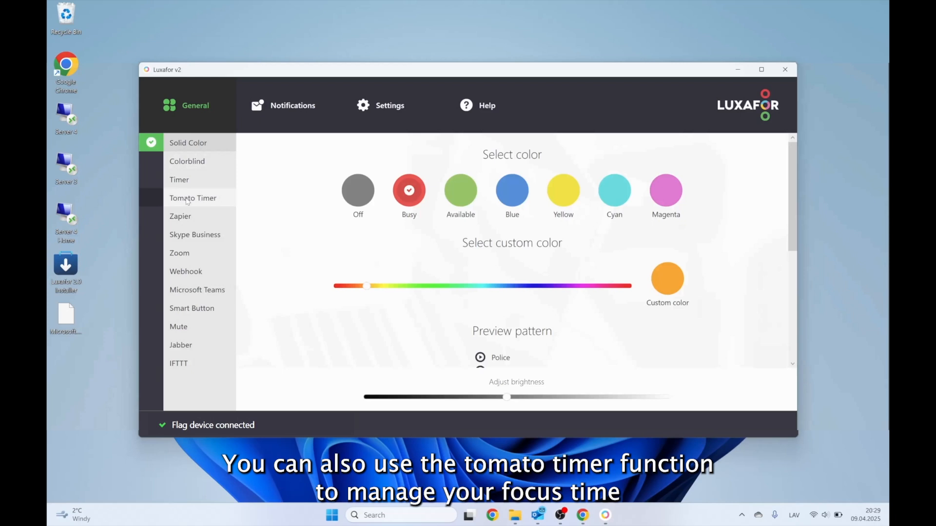
Drag the Tomato Timer sliders to 15-minute work, 7-minute short break, 25-minute long break
{"action": "left_click", "coordinate": [193, 197]}
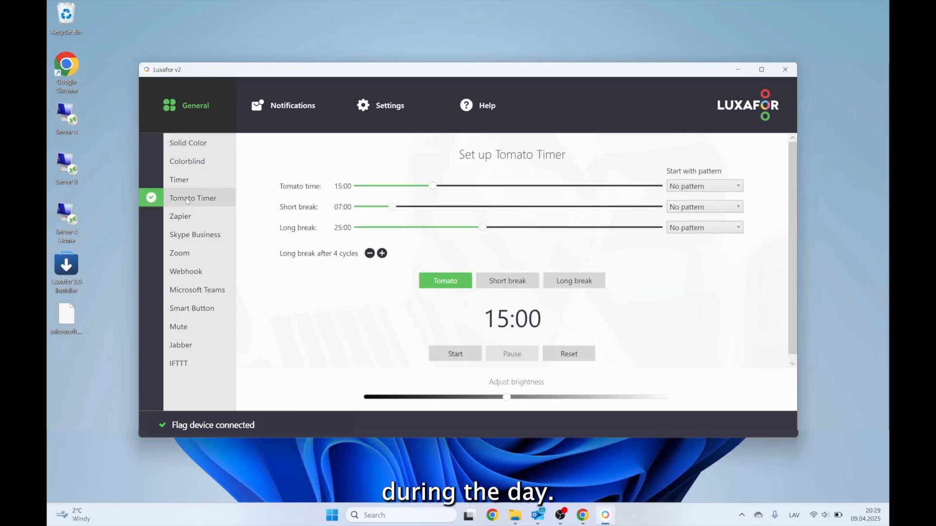
{"action": "left_click_drag", "start_coordinate": [433, 186], "coordinate": [482, 186]}
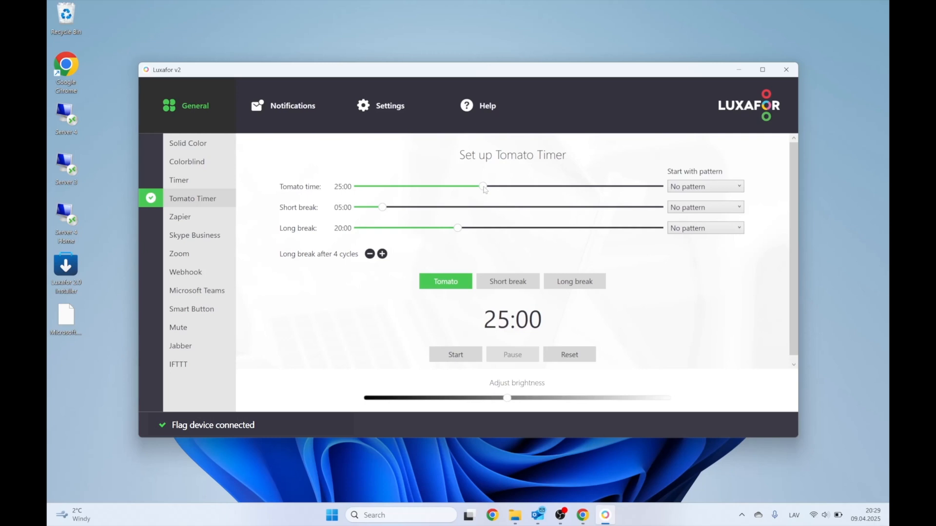
{"action": "left_click_drag", "start_coordinate": [483, 186], "coordinate": [445, 186]}
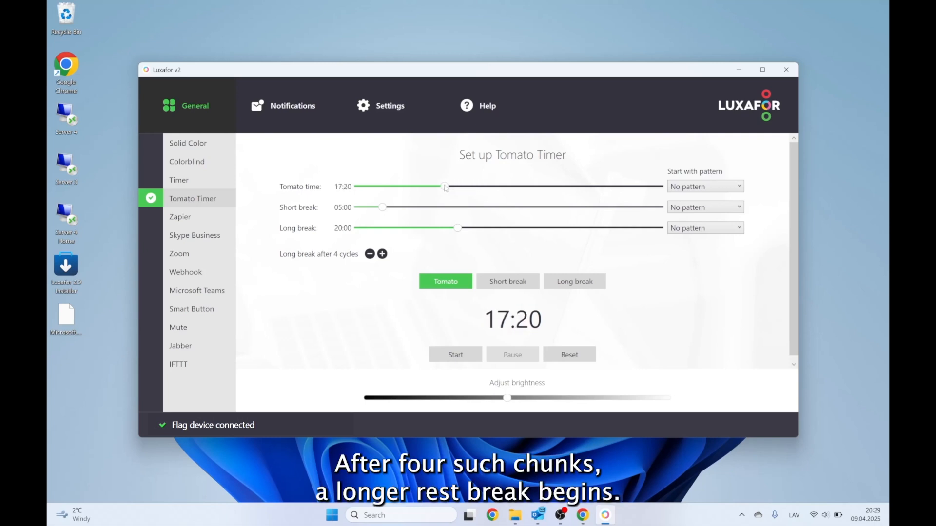
{"action": "left_click_drag", "start_coordinate": [445, 186], "coordinate": [436, 186]}
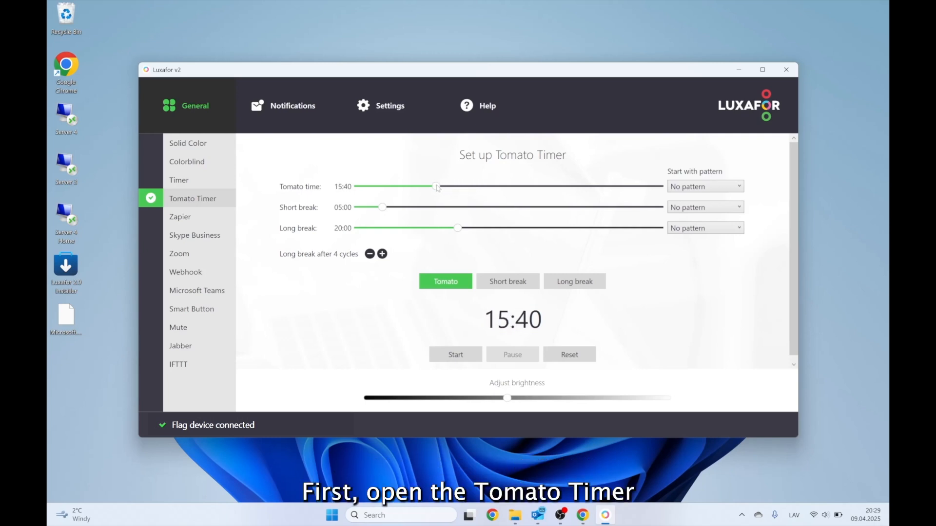
{"action": "left_click_drag", "start_coordinate": [437, 186], "coordinate": [433, 186]}
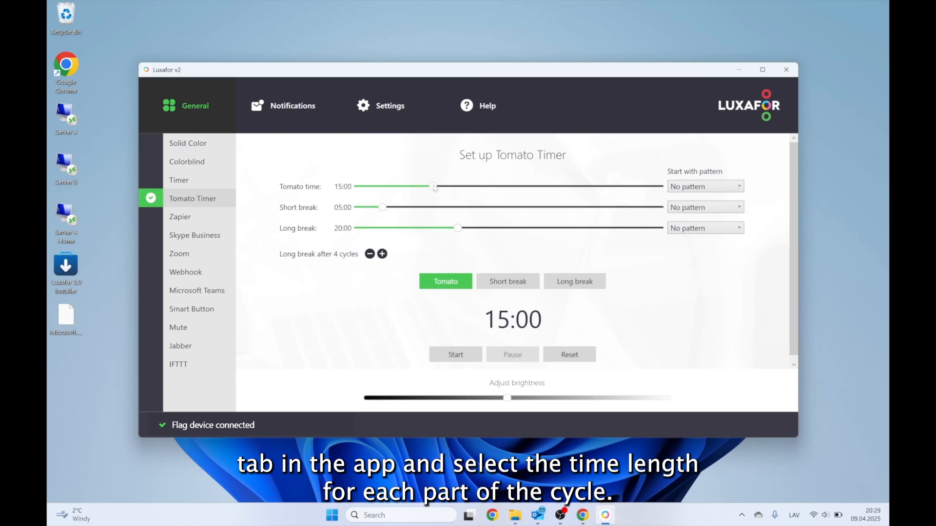
{"action": "mouse_move", "coordinate": [431, 193]}
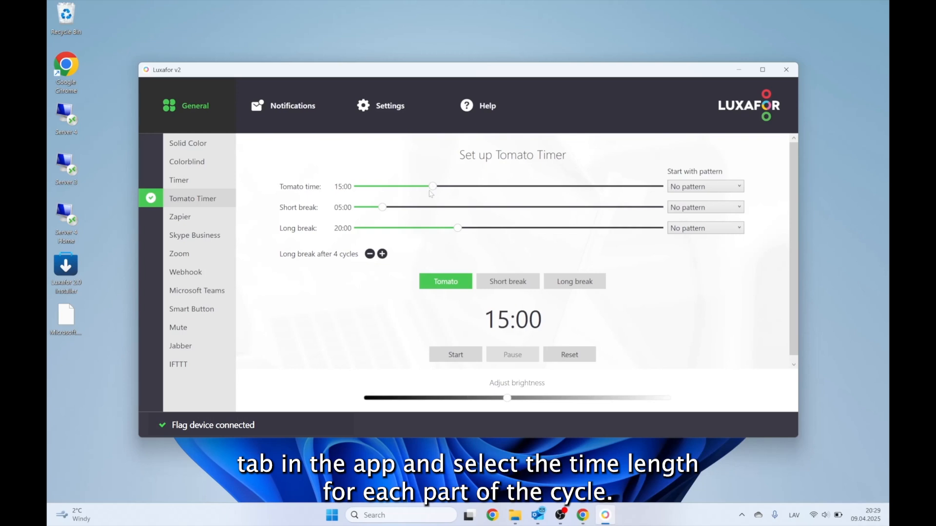
{"action": "left_click_drag", "start_coordinate": [382, 207], "coordinate": [386, 207]}
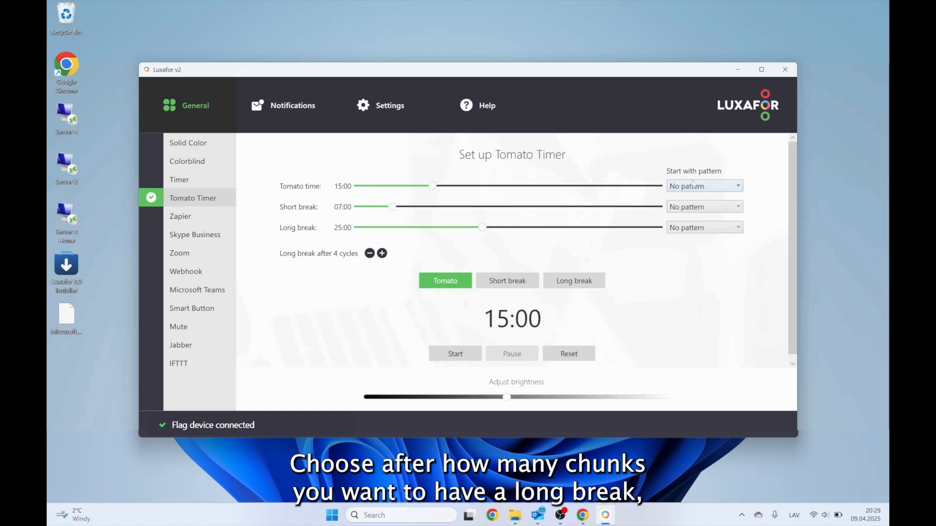
Choose Red flashes as the tomato time start pattern and Green flashes for short breaks
{"action": "left_click", "coordinate": [703, 186]}
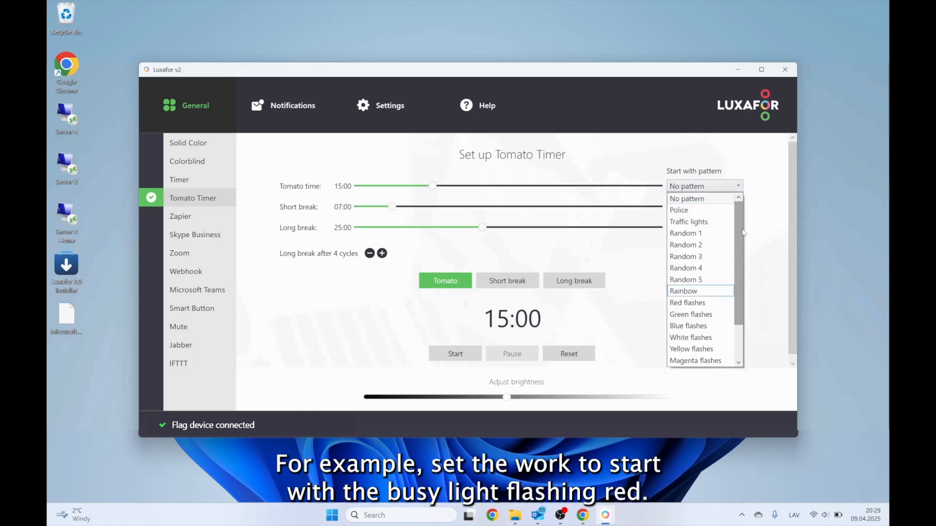
{"action": "mouse_move", "coordinate": [687, 303]}
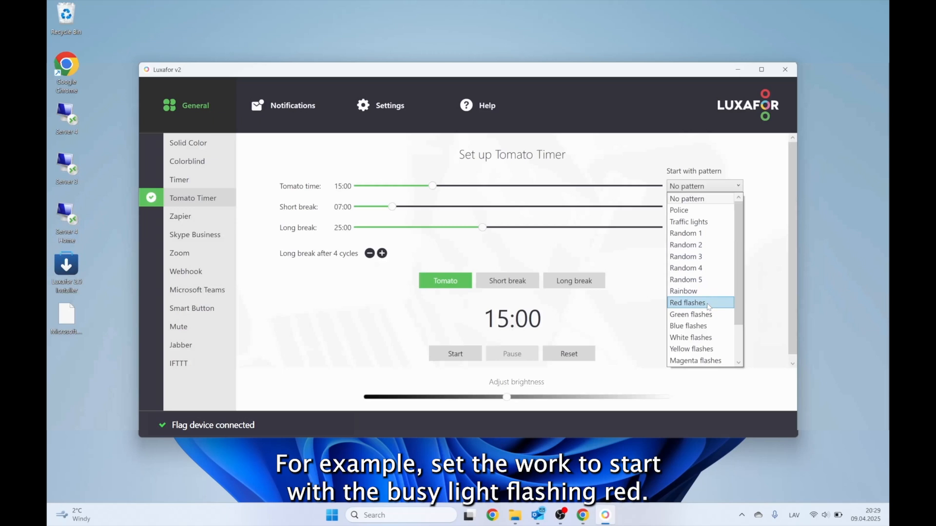
{"action": "left_click", "coordinate": [687, 303]}
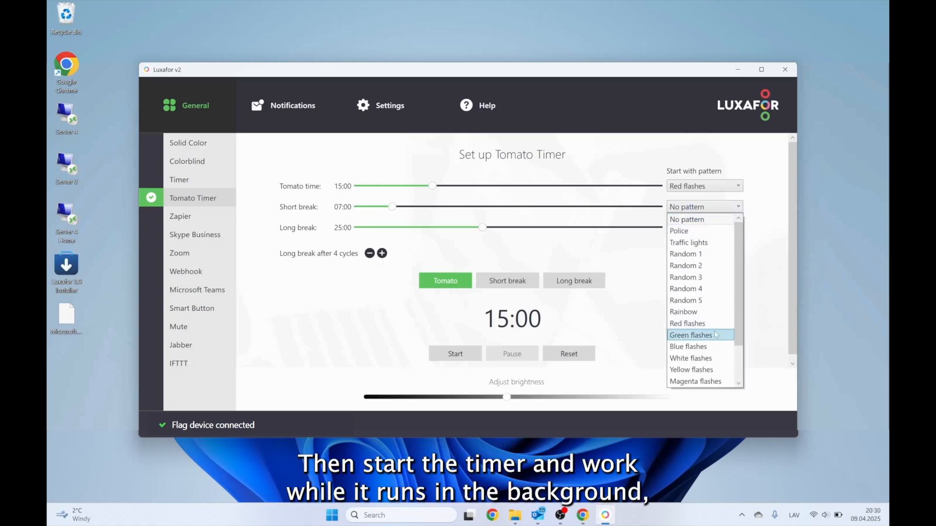
{"action": "left_click", "coordinate": [691, 335]}
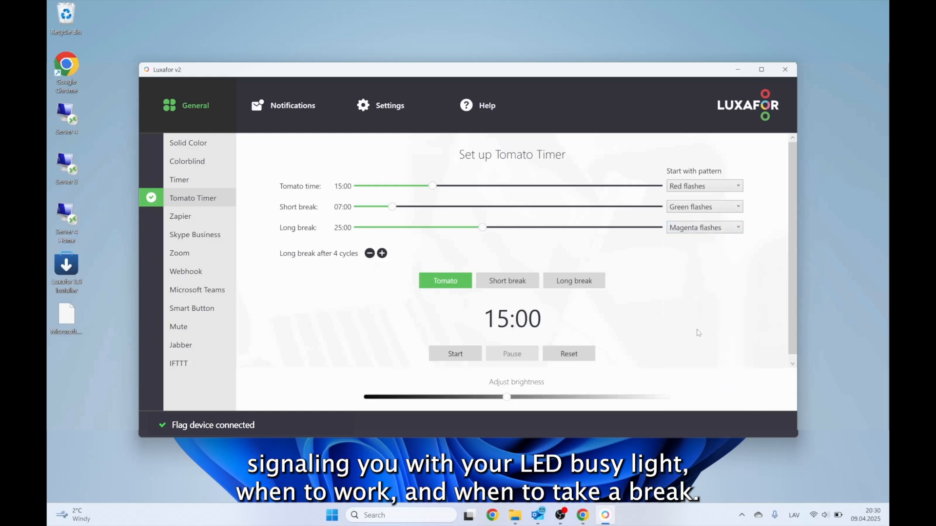
{"action": "left_click", "coordinate": [188, 142]}
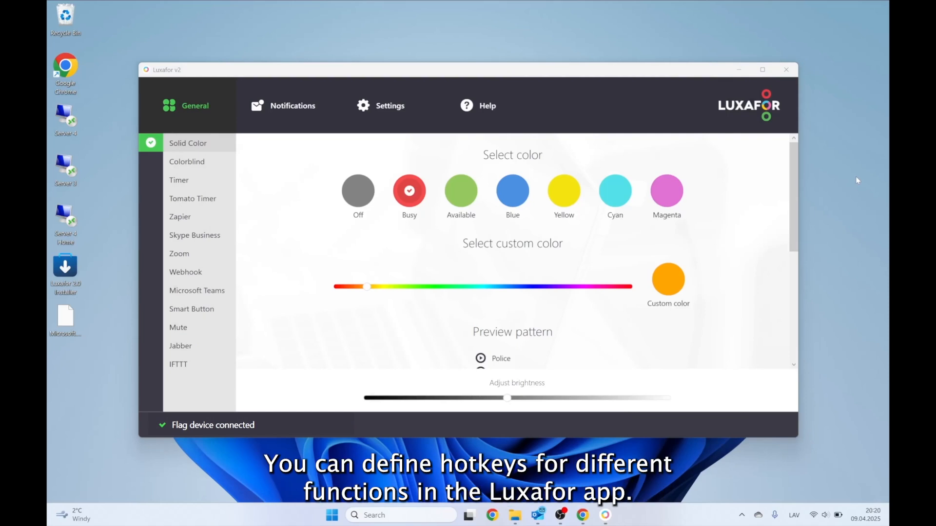
{"action": "mouse_move", "coordinate": [664, 122]}
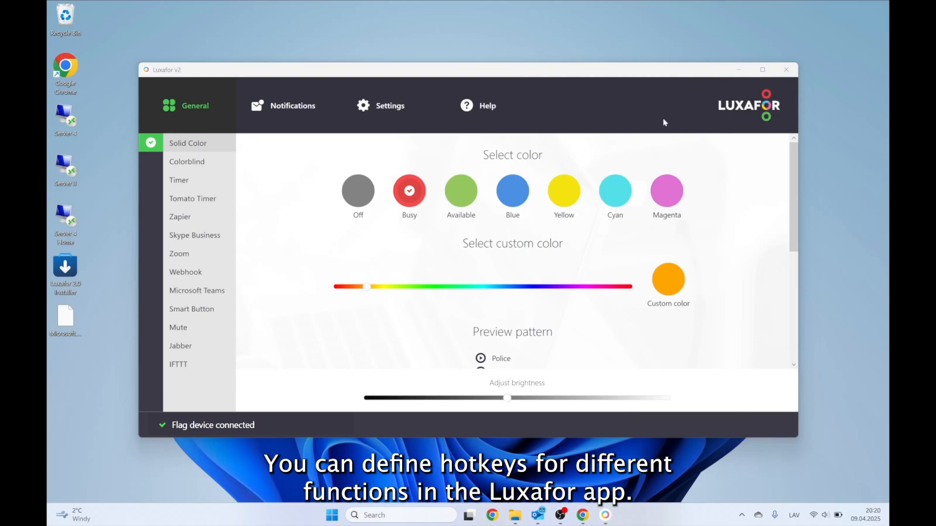
In Settings, enable start minimized and launch at startup, toggle Bluetooth, and enter hotkeys Ctrl+R and Ctrl+G
{"action": "left_click", "coordinate": [380, 106]}
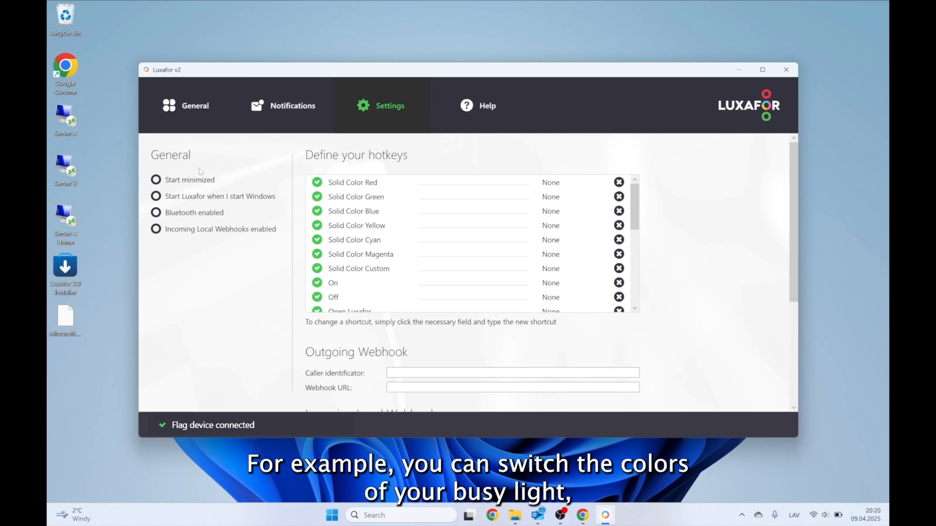
{"action": "left_click", "coordinate": [155, 179]}
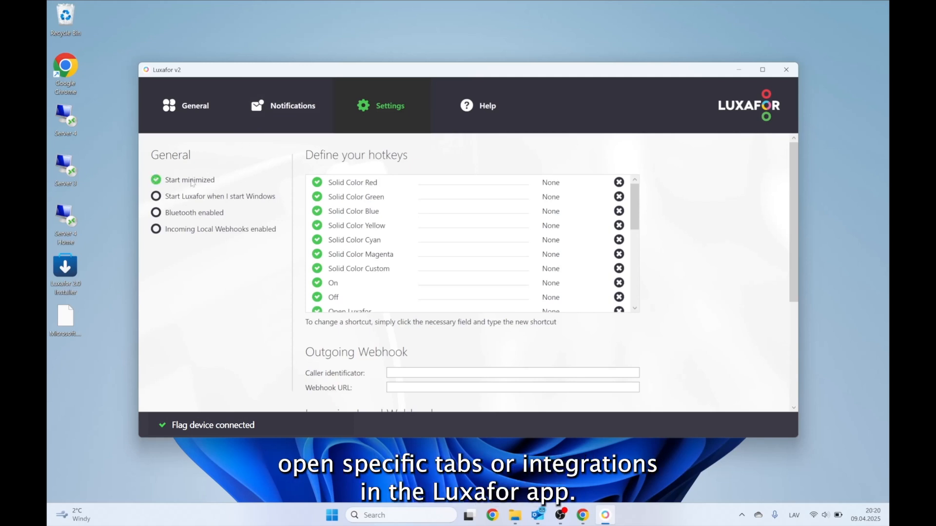
{"action": "left_click", "coordinate": [155, 197]}
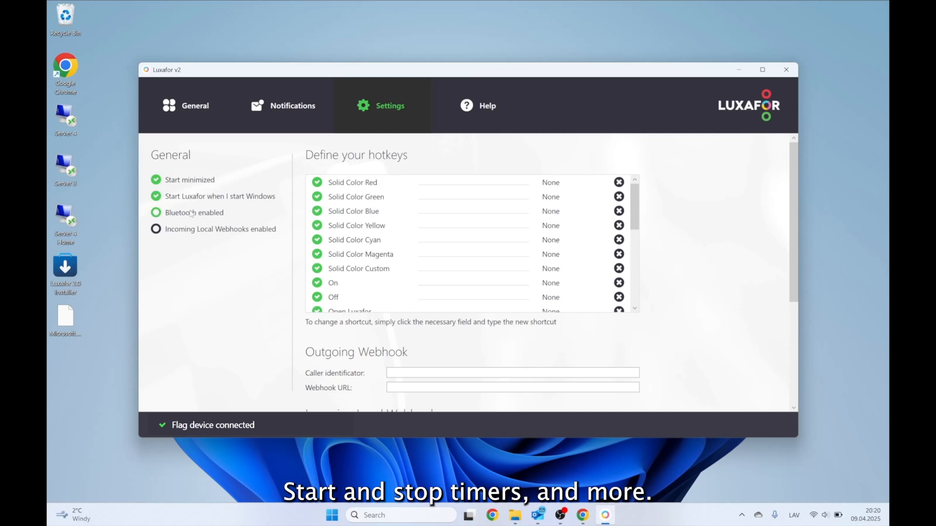
{"action": "left_click", "coordinate": [156, 213]}
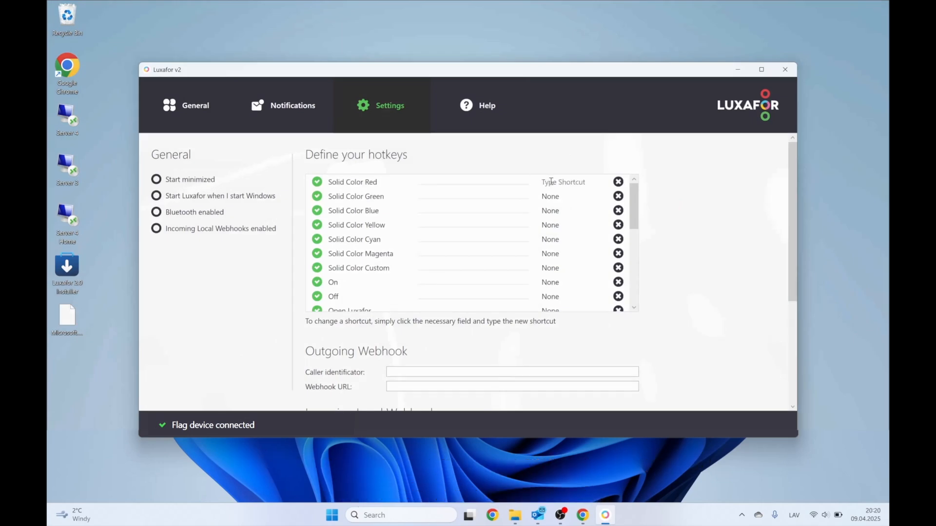
{"action": "type", "text": "Ctrl+R"}
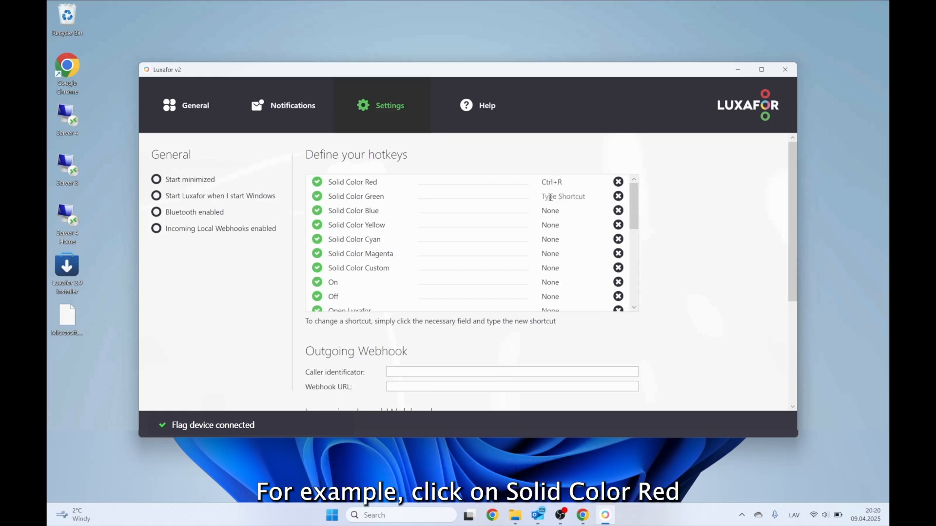
{"action": "type", "text": "Ctrl+G"}
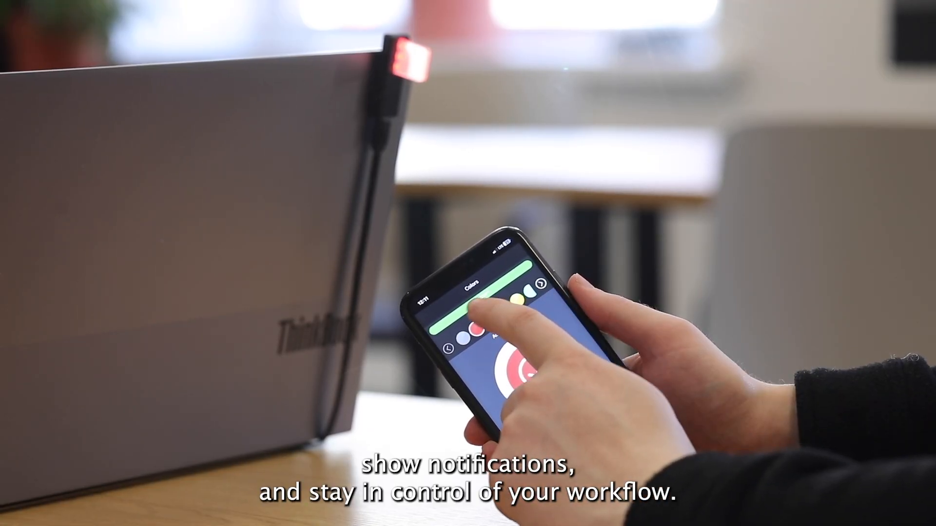
Choose the green colour circle on the phone app's Colors screen so the flag lights green
{"action": "left_click", "coordinate": [487, 322]}
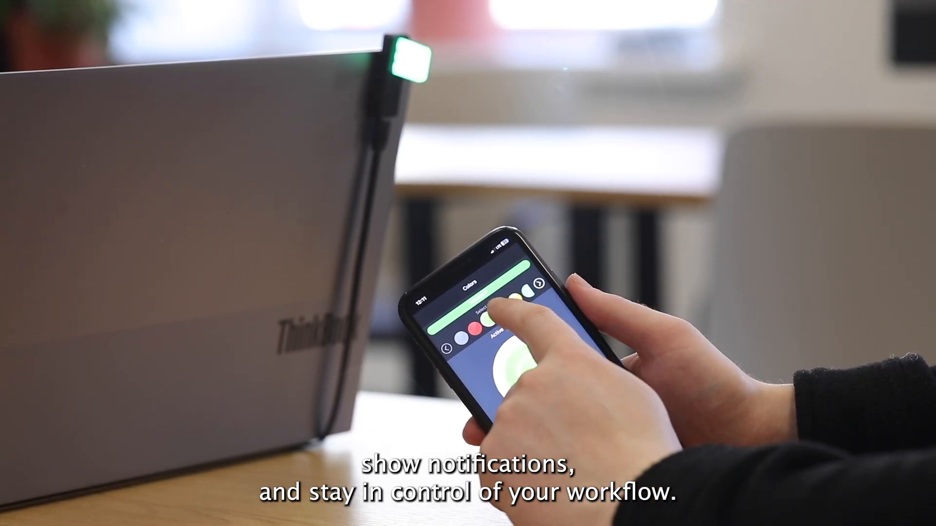